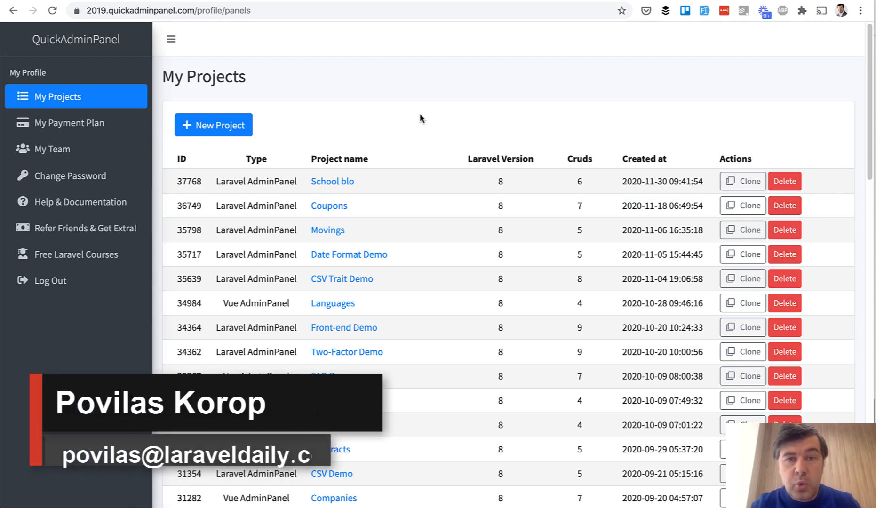
Create a new Vue.js + Laravel admin panel project and land on its menus page.
{"action": "left_click", "coordinate": [214, 124]}
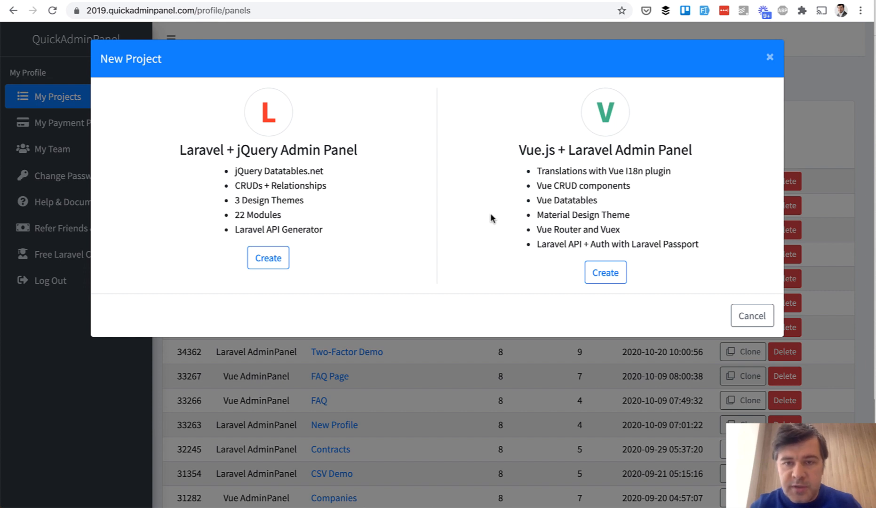
{"action": "left_click", "coordinate": [604, 272]}
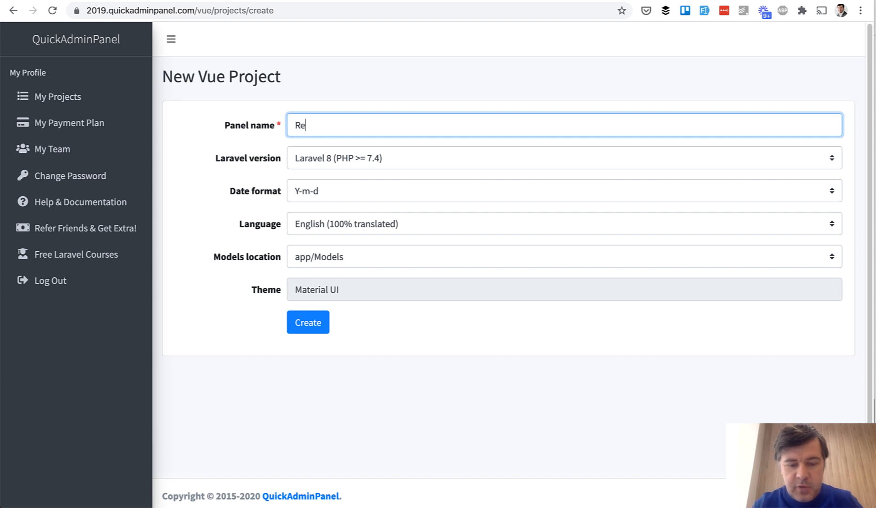
{"action": "left_click", "coordinate": [308, 322]}
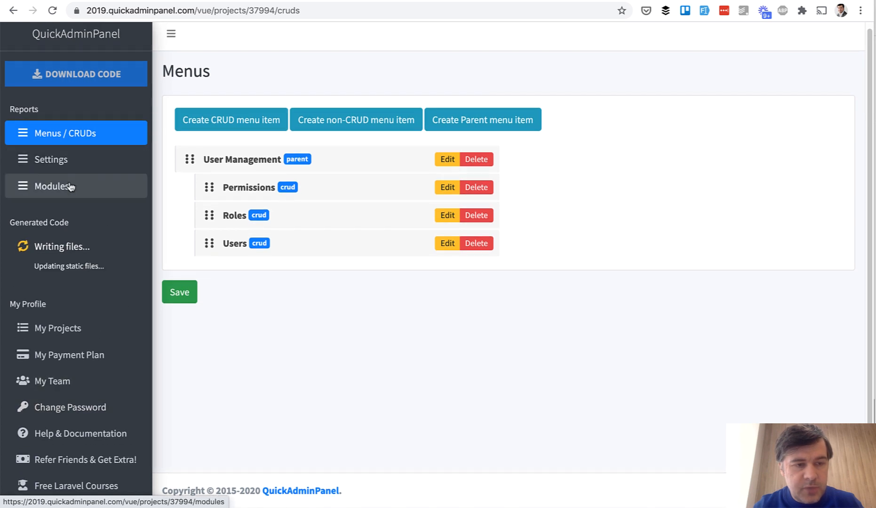
Install the Contact Management and Dashboard & Reports modules and go to Dashboard Widgets.
{"action": "left_click", "coordinate": [55, 186]}
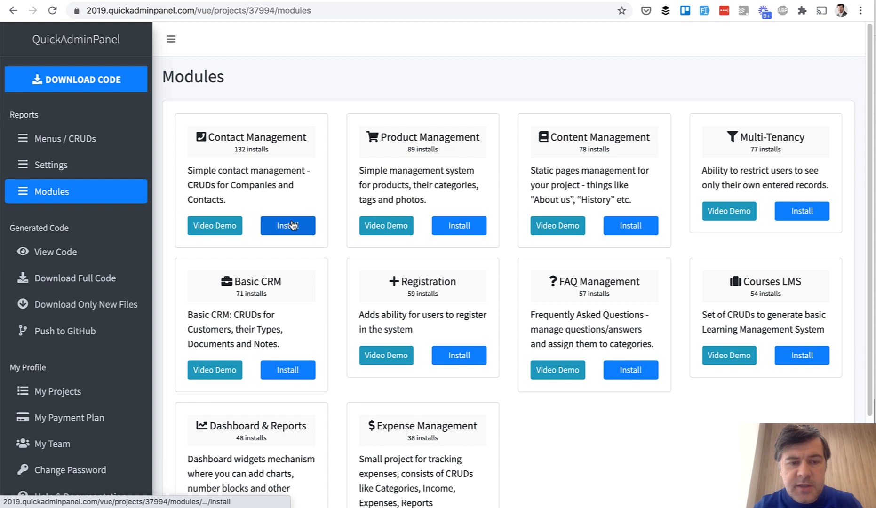
{"action": "left_click", "coordinate": [287, 225]}
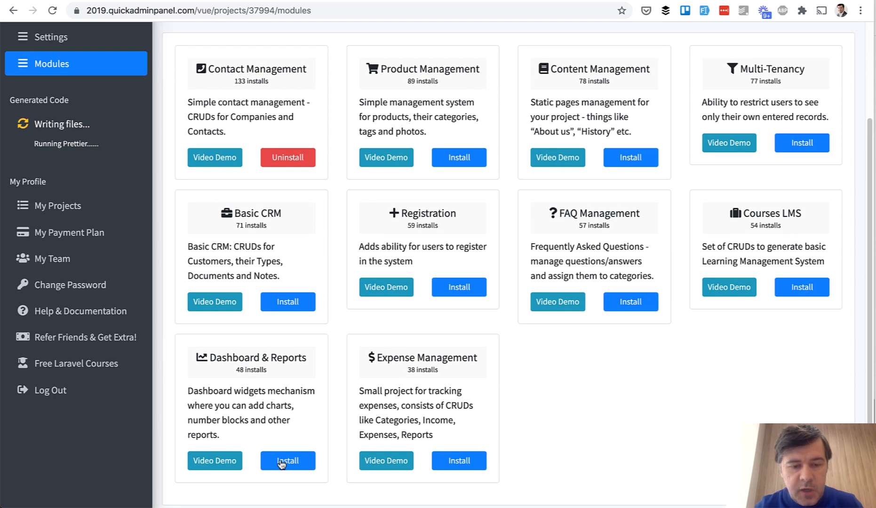
{"action": "left_click", "coordinate": [286, 461]}
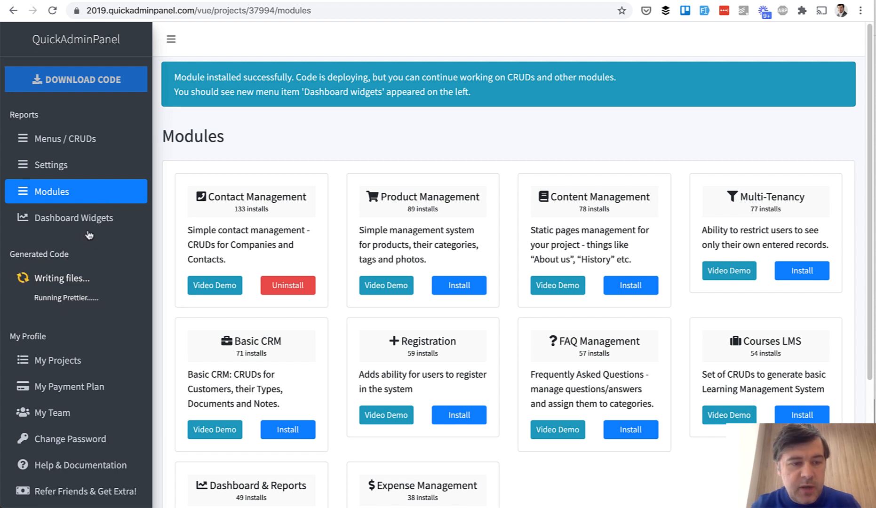
{"action": "left_click", "coordinate": [74, 218]}
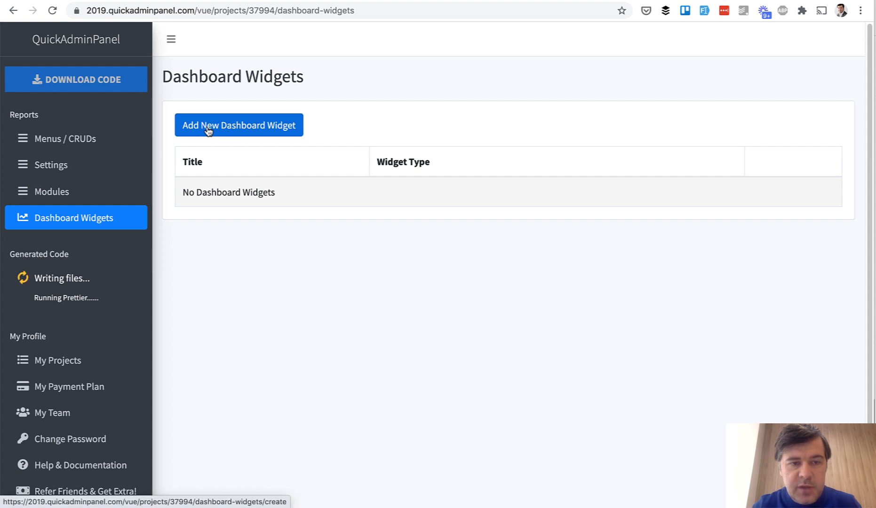
Save a 1/3-width 'Contacts' line chart counting contacts per day over the last 30 days.
{"action": "left_click", "coordinate": [239, 124]}
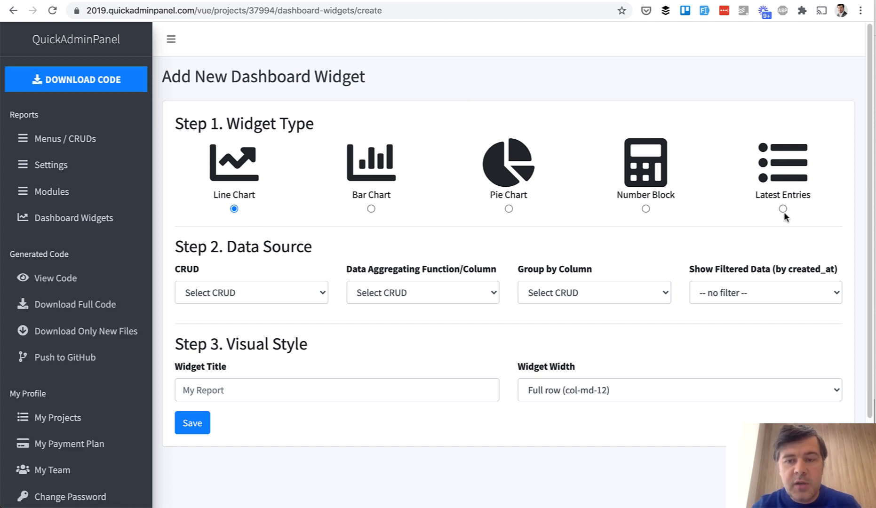
{"action": "mouse_move", "coordinate": [791, 255]}
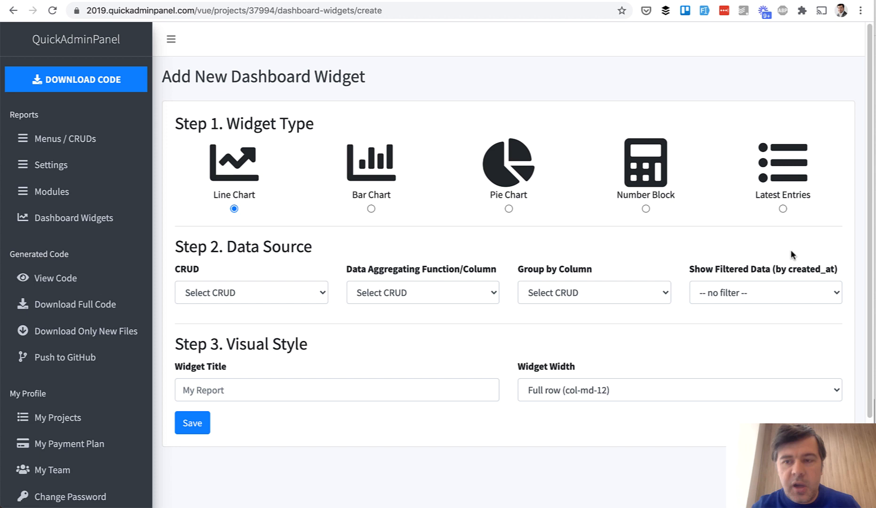
{"action": "mouse_move", "coordinate": [704, 252]}
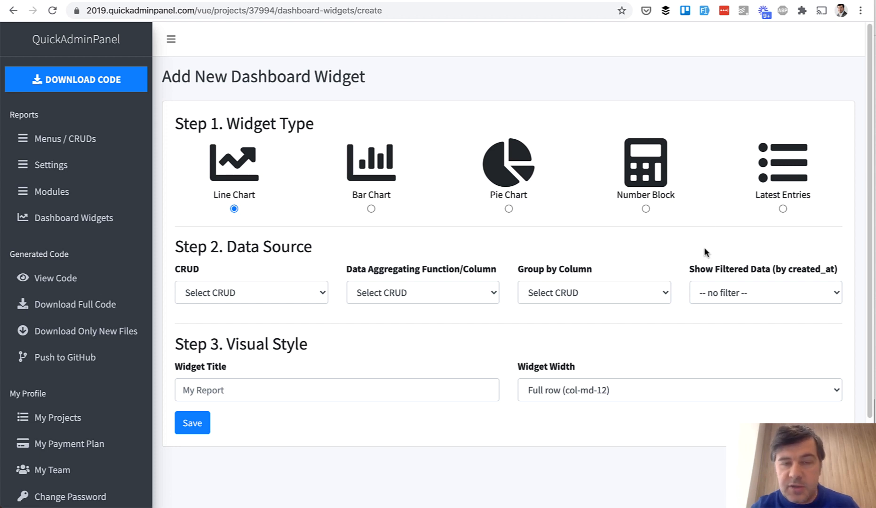
{"action": "mouse_move", "coordinate": [195, 287]}
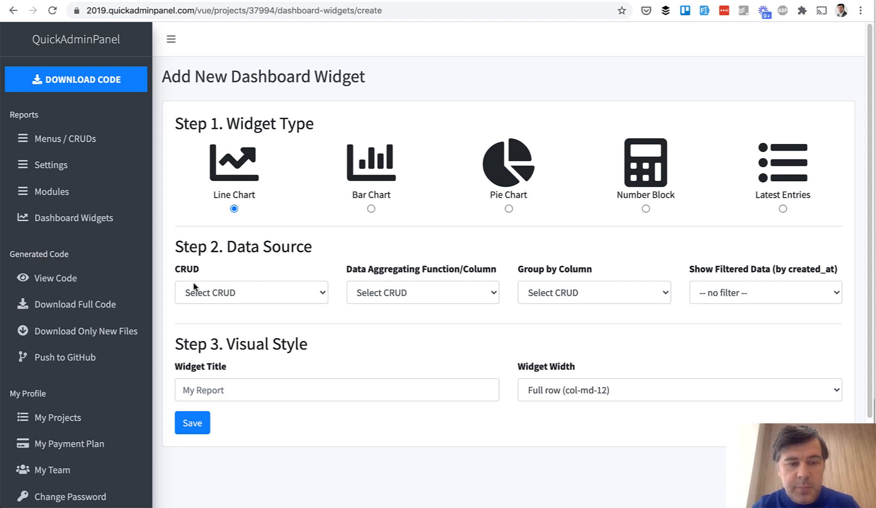
{"action": "left_click", "coordinate": [250, 292]}
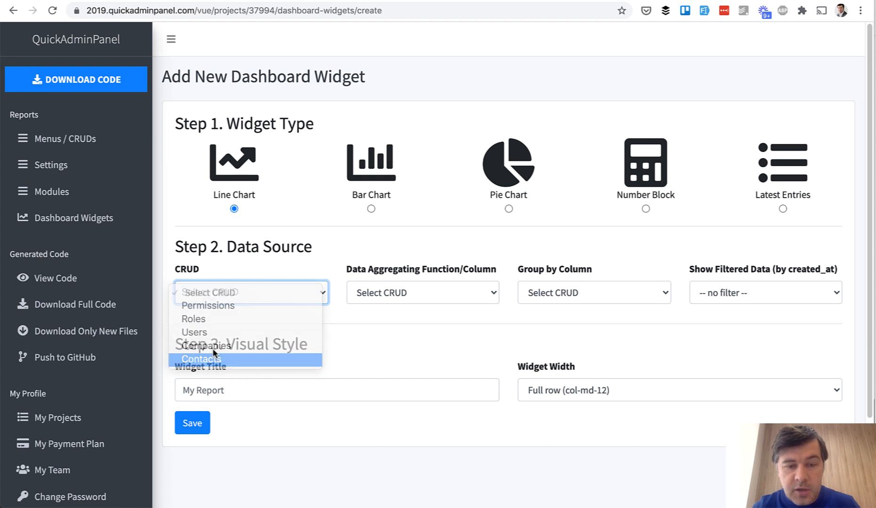
{"action": "left_click", "coordinate": [201, 358]}
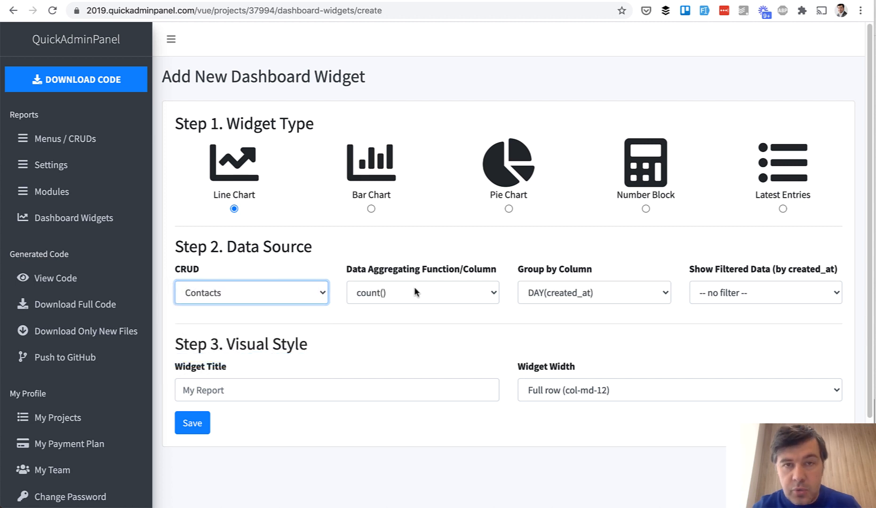
{"action": "left_click", "coordinate": [421, 293]}
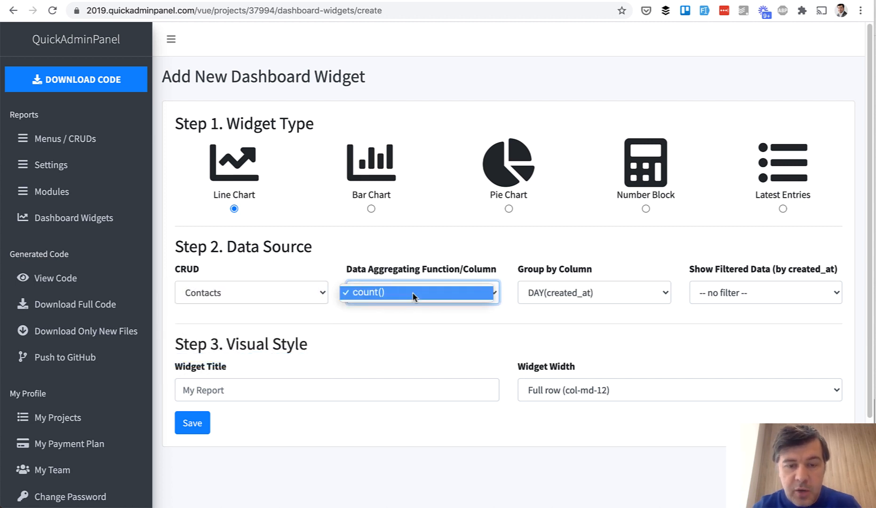
{"action": "left_click", "coordinate": [593, 292]}
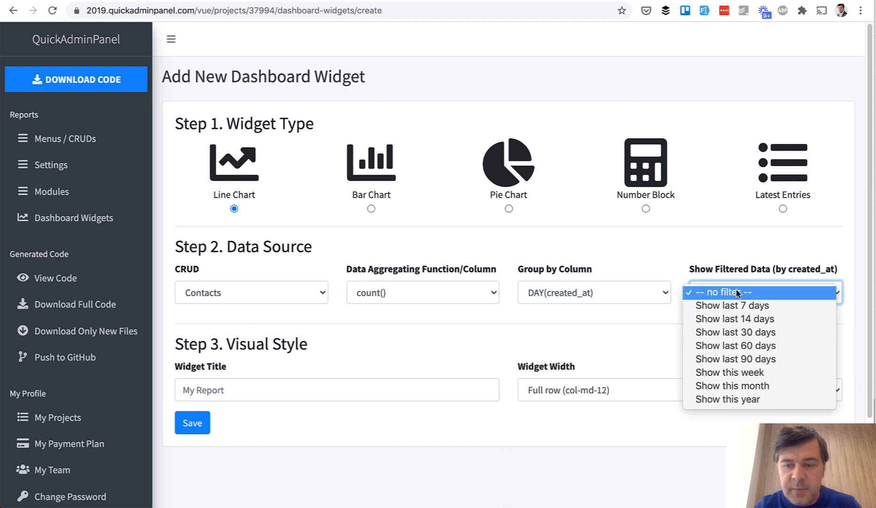
{"action": "left_click", "coordinate": [734, 332]}
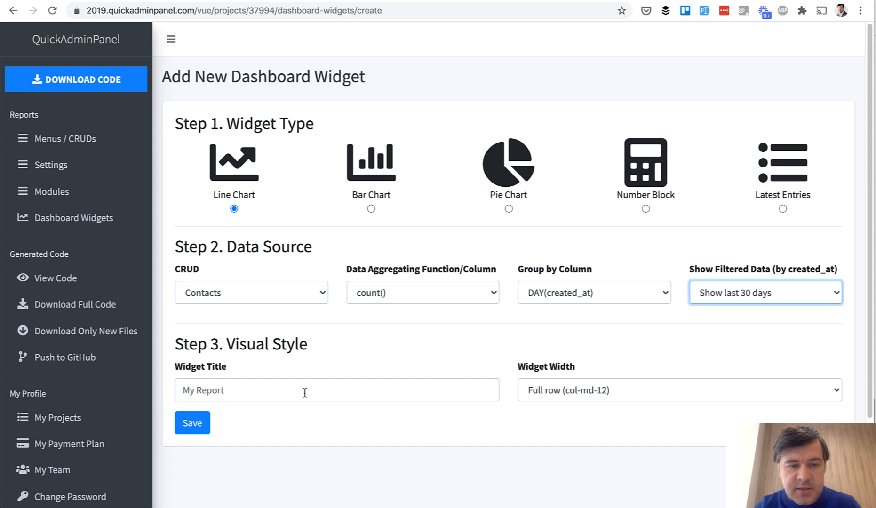
{"action": "type", "text": "Contact"}
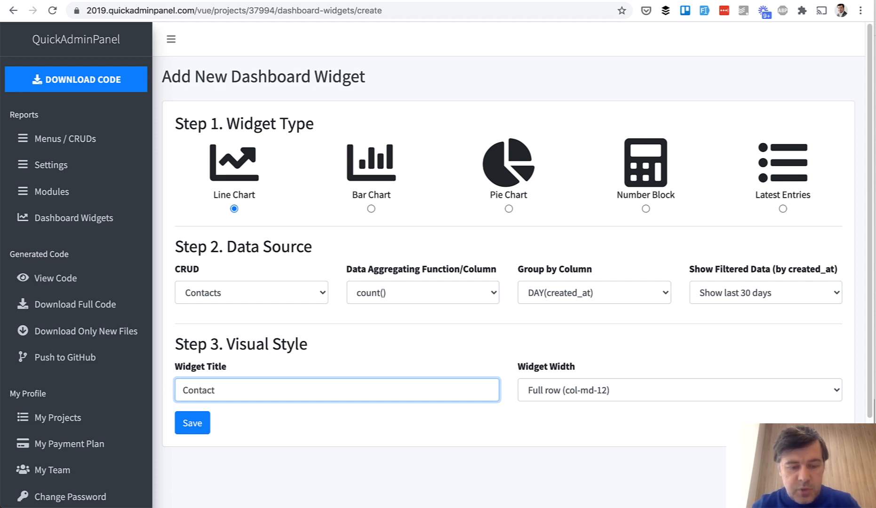
{"action": "left_click", "coordinate": [679, 389]}
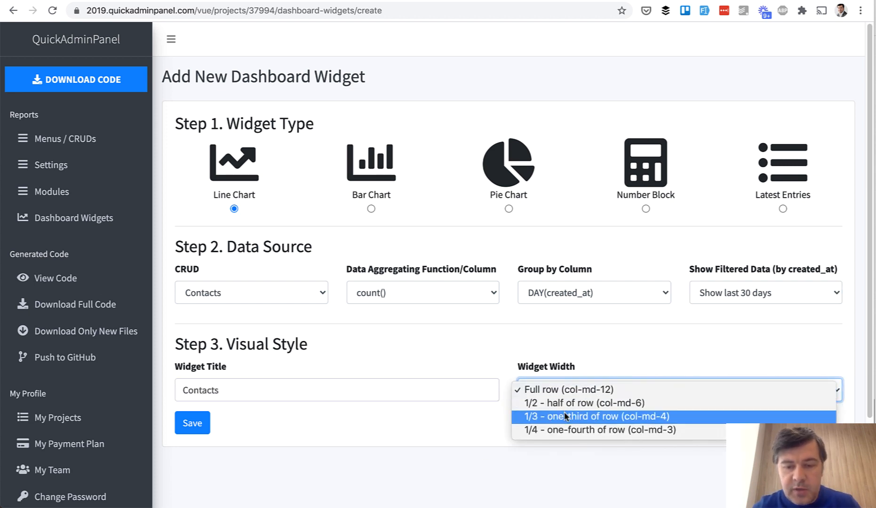
{"action": "left_click", "coordinate": [565, 416]}
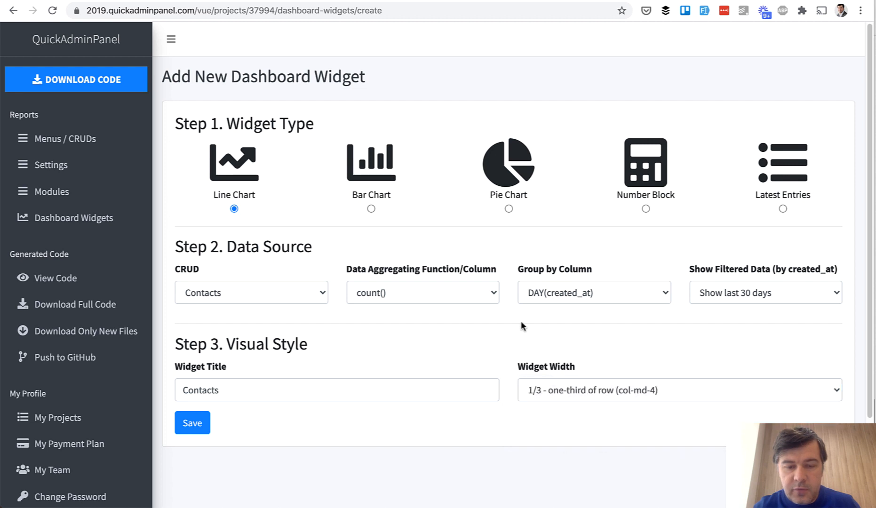
{"action": "left_click", "coordinate": [191, 423]}
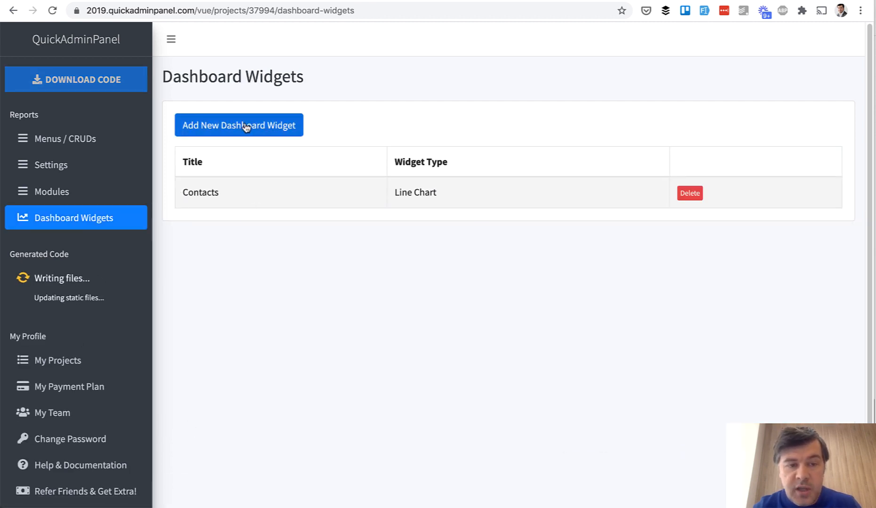
Save a 1/3-width 'Companies' bar chart counting companies per day over the last 60 days.
{"action": "left_click", "coordinate": [238, 124]}
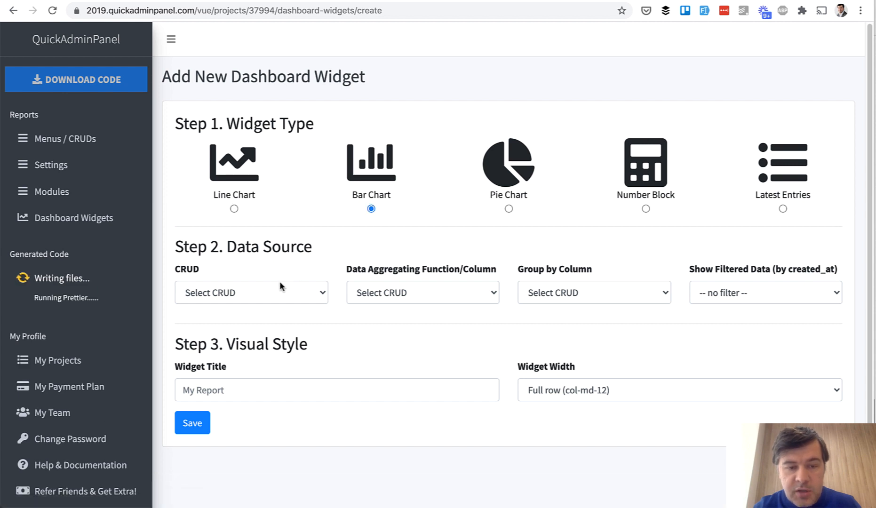
{"action": "left_click", "coordinate": [251, 292]}
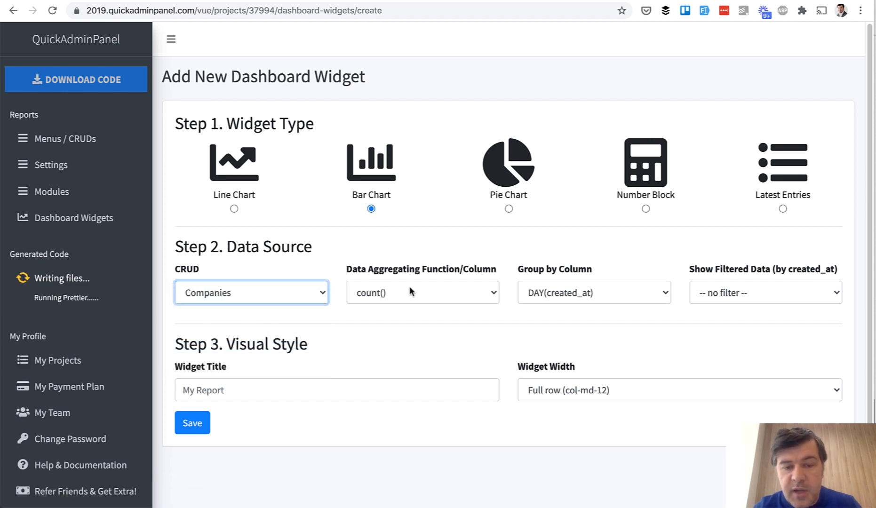
{"action": "left_click", "coordinate": [764, 293]}
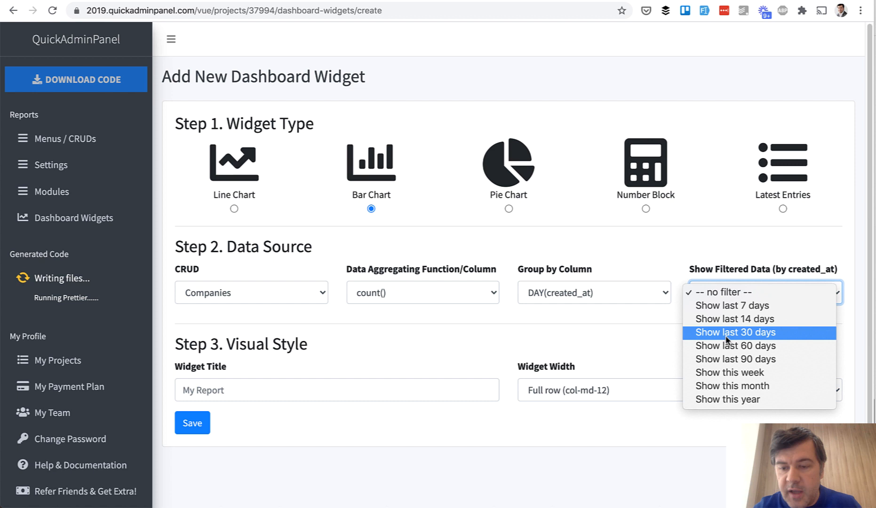
{"action": "left_click", "coordinate": [734, 345]}
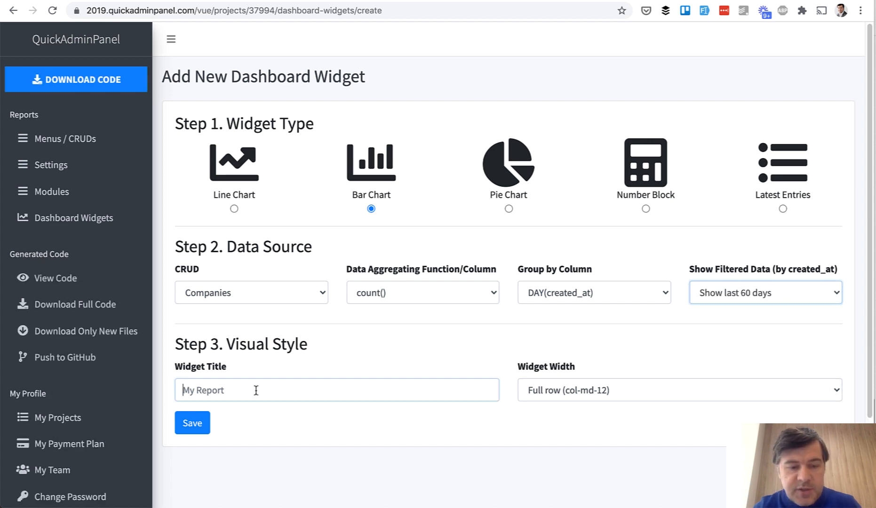
{"action": "left_click", "coordinate": [677, 391]}
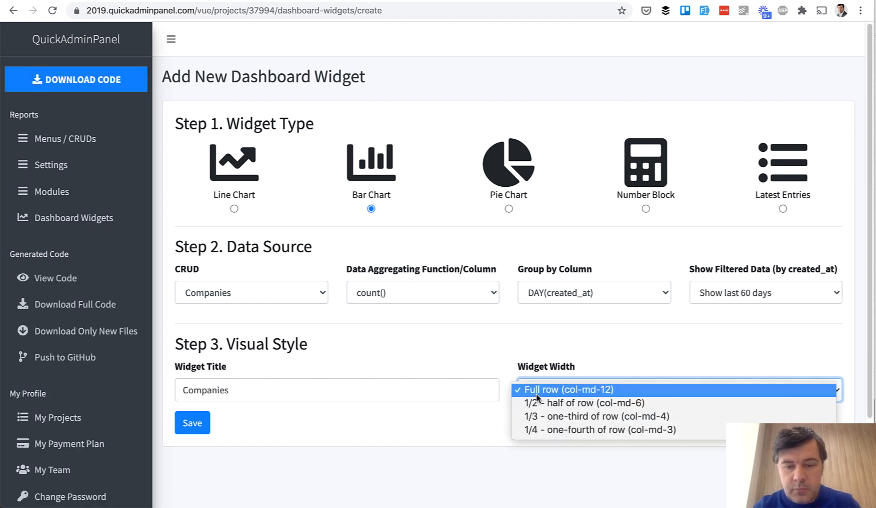
{"action": "left_click", "coordinate": [572, 415]}
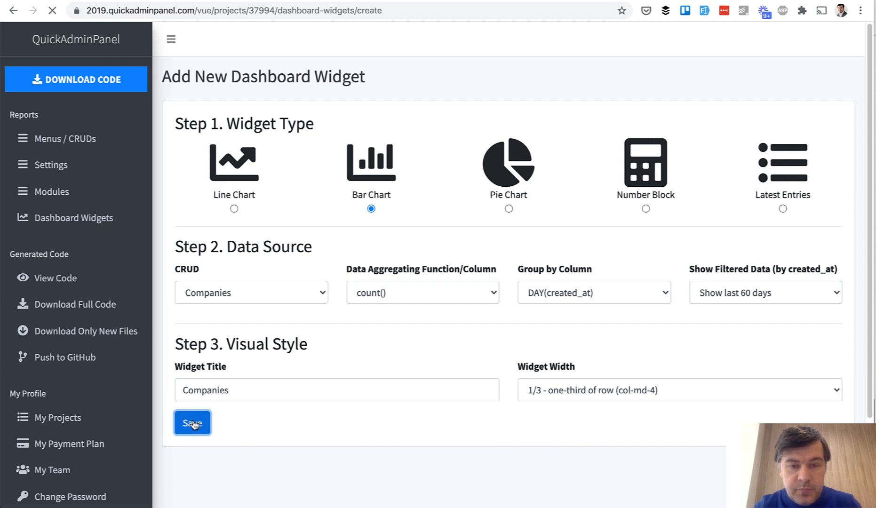
{"action": "left_click", "coordinate": [191, 422]}
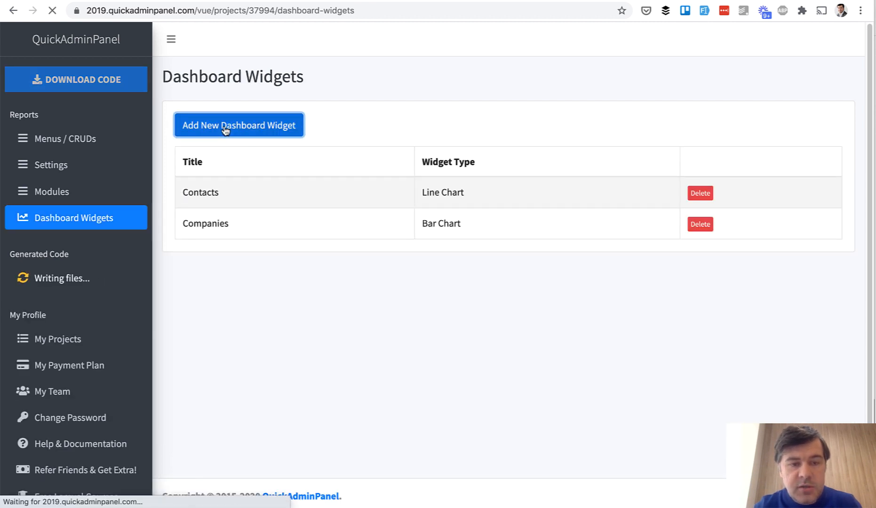
Save a 'Users' pie chart counting users grouped by DAY(created_at).
{"action": "left_click", "coordinate": [238, 124]}
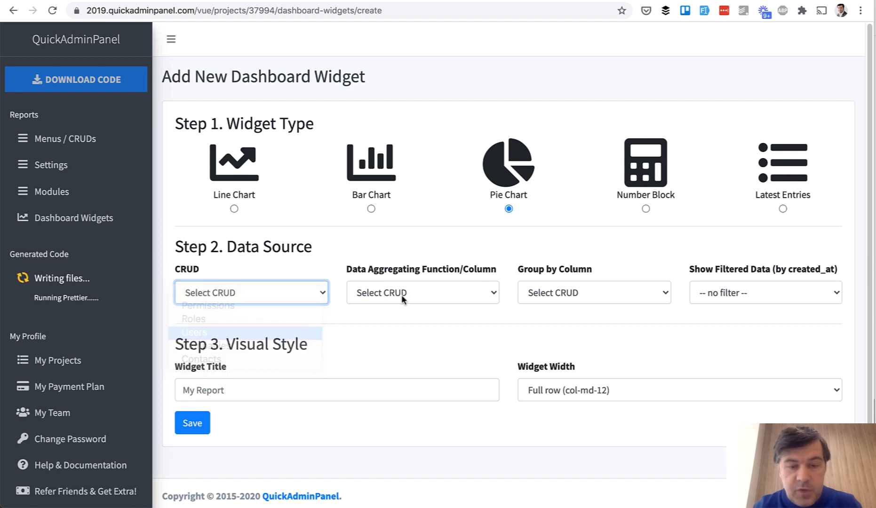
{"action": "left_click", "coordinate": [593, 292]}
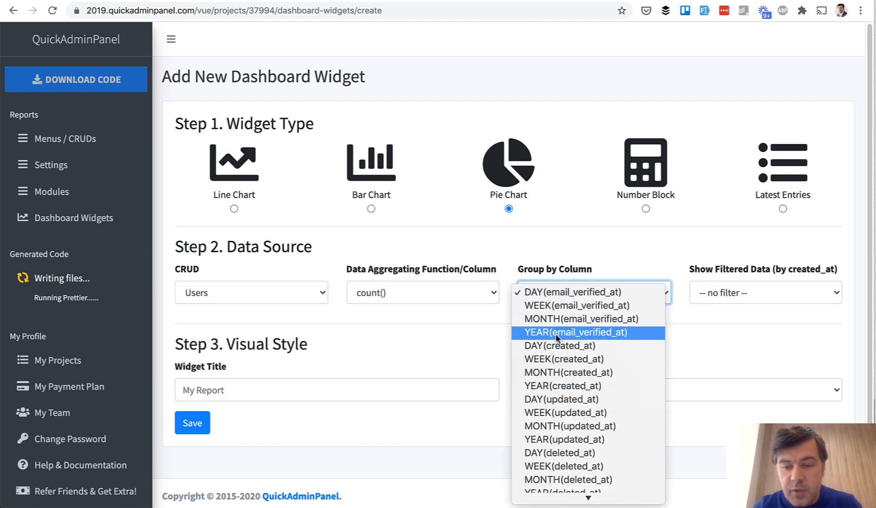
{"action": "left_click", "coordinate": [559, 345]}
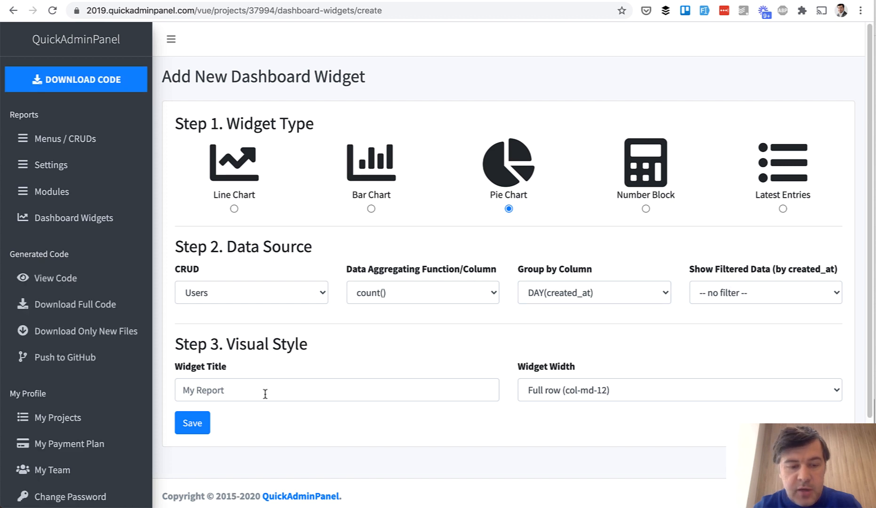
{"action": "type", "text": "Users"}
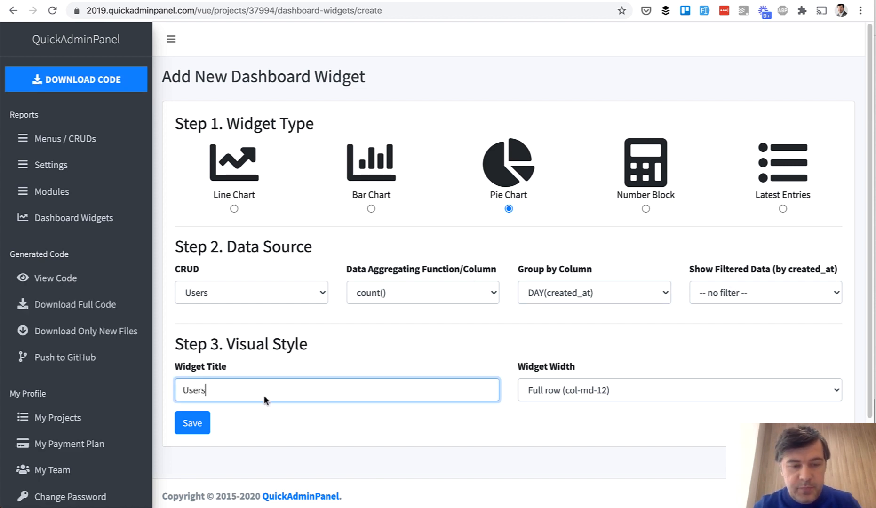
{"action": "left_click", "coordinate": [678, 390]}
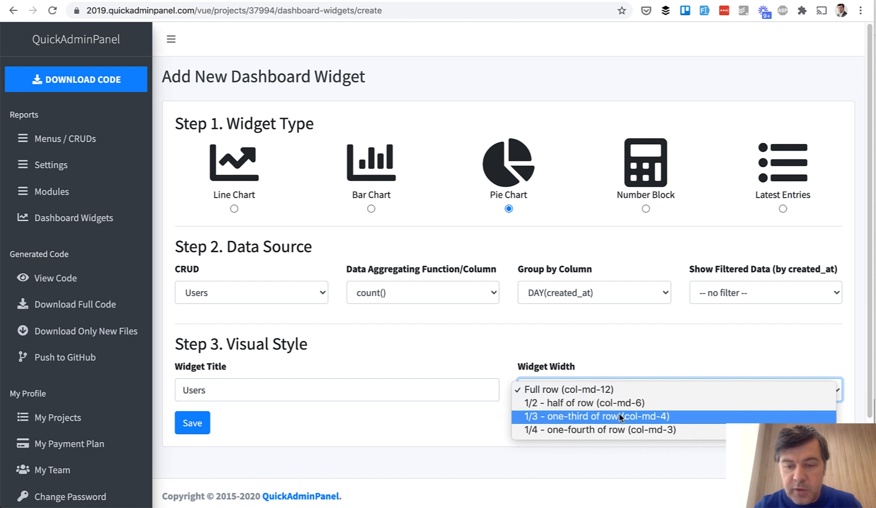
{"action": "left_click", "coordinate": [192, 422]}
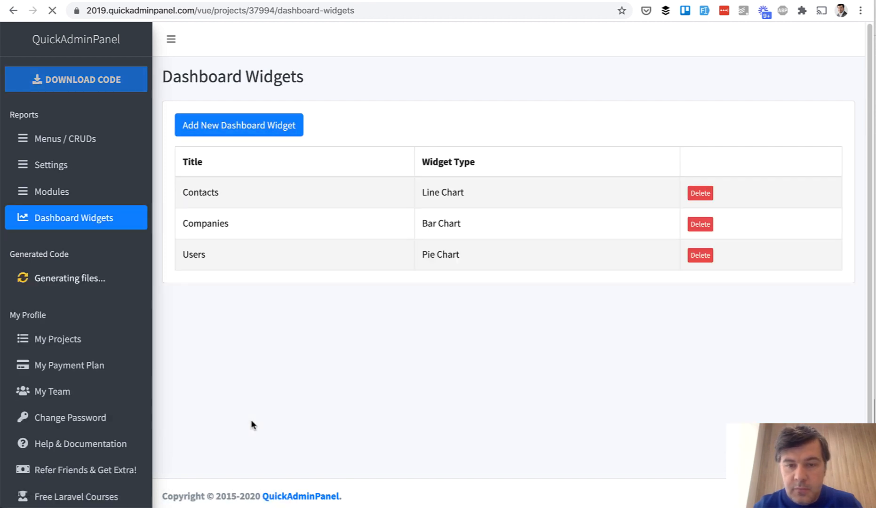
Save a 1/2-width Number Block 'Users within 14 days' counting Contacts from the last 14 days.
{"action": "left_click", "coordinate": [239, 124]}
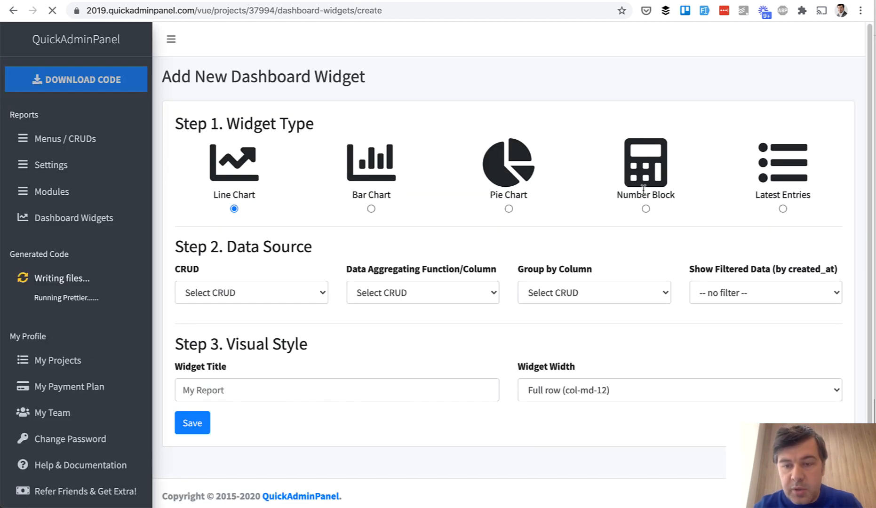
{"action": "left_click", "coordinate": [645, 209]}
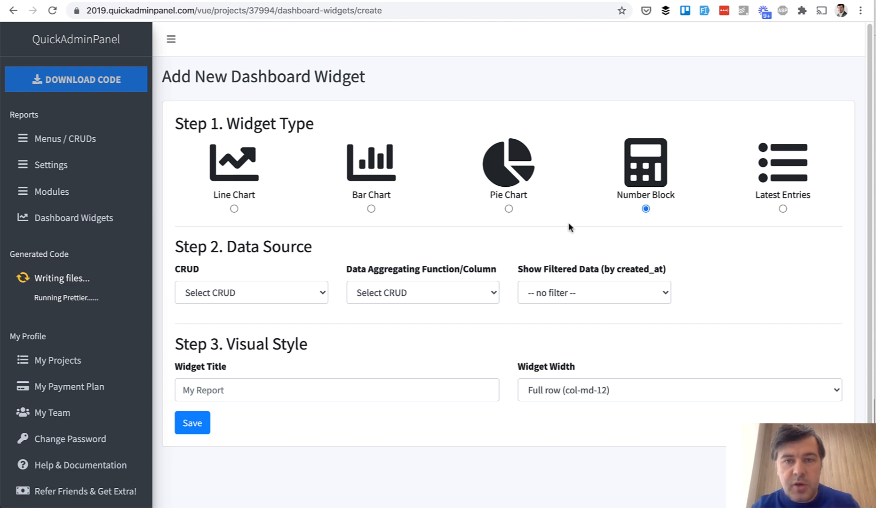
{"action": "left_click", "coordinate": [250, 292]}
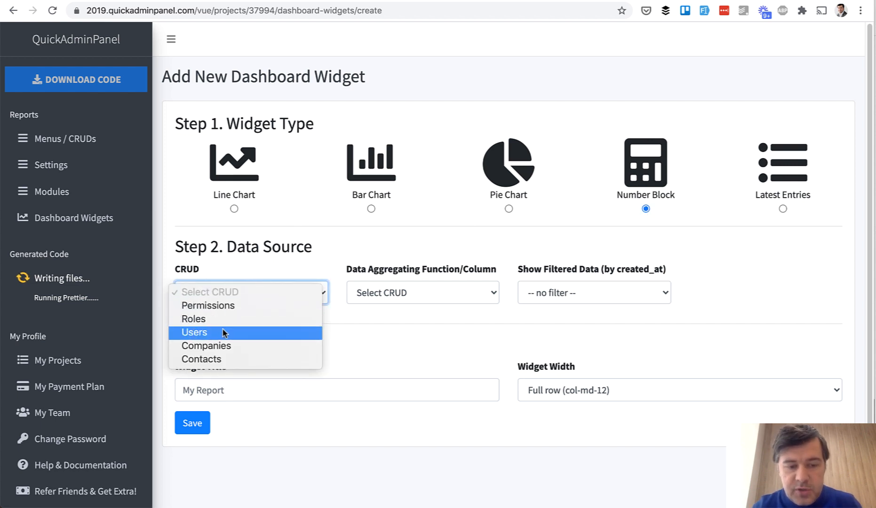
{"action": "left_click", "coordinate": [201, 358]}
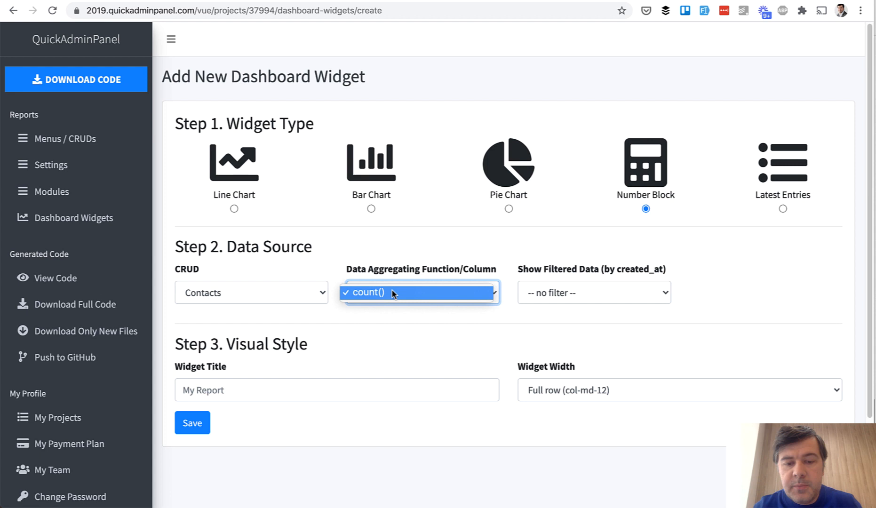
{"action": "left_click", "coordinate": [593, 292]}
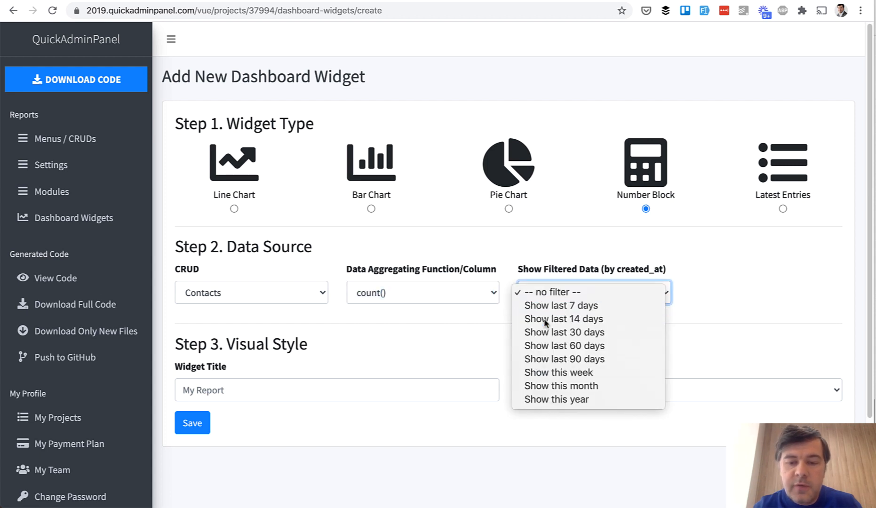
{"action": "left_click", "coordinate": [562, 319]}
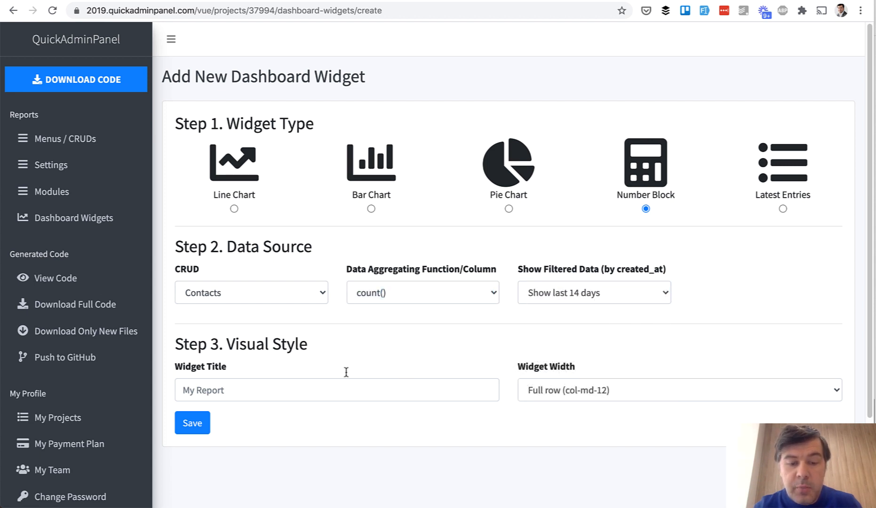
{"action": "type", "text": "Users"}
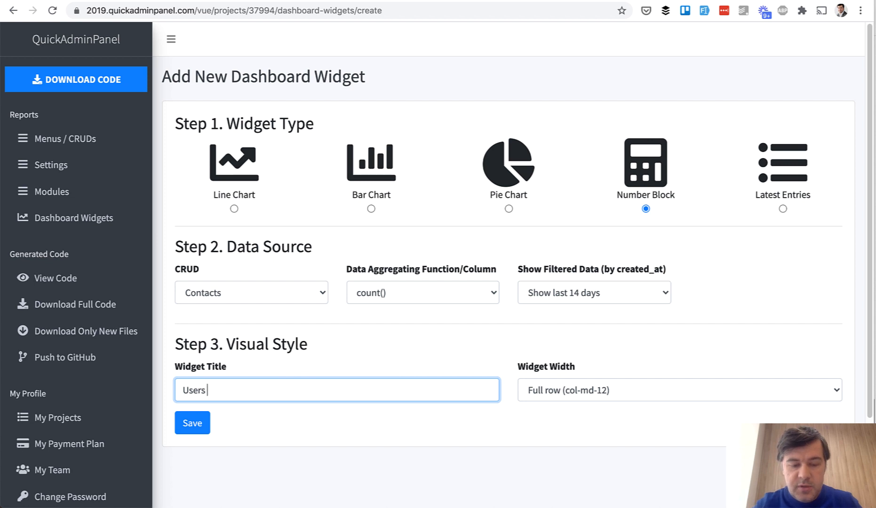
{"action": "type", "text": "within 14 days"}
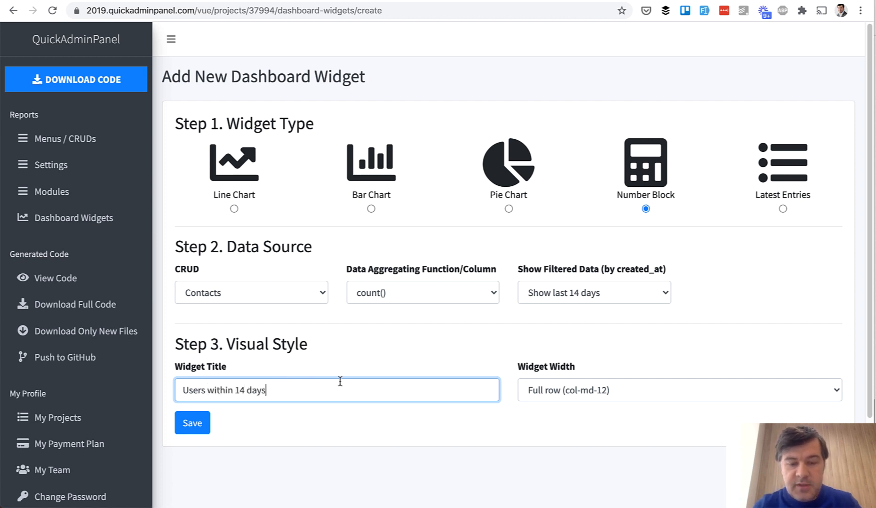
{"action": "left_click", "coordinate": [677, 389]}
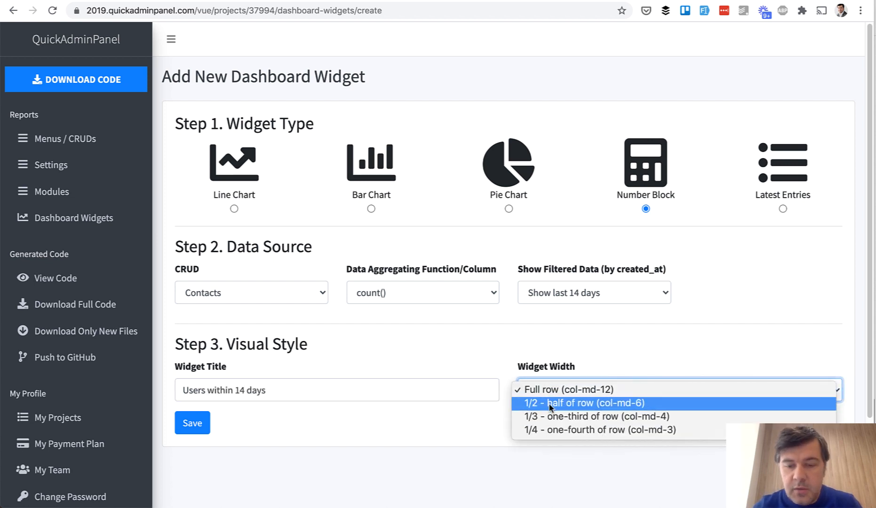
{"action": "left_click", "coordinate": [563, 403]}
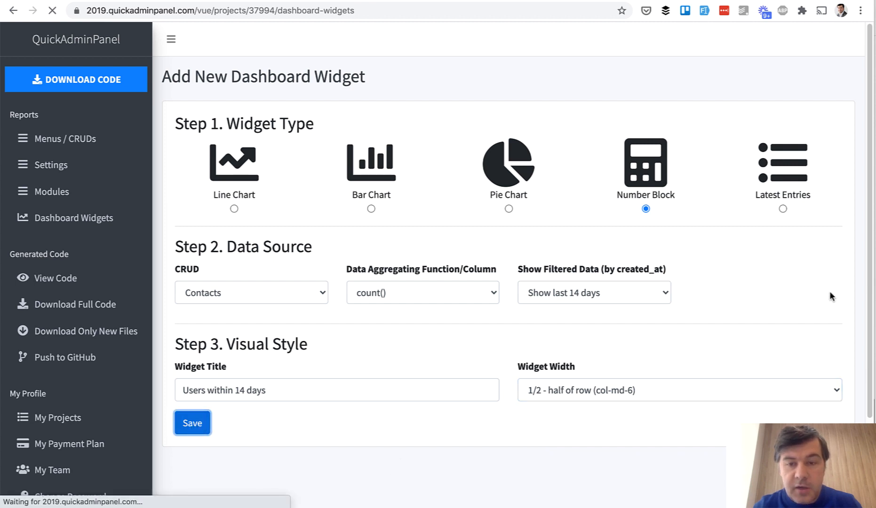
{"action": "left_click", "coordinate": [192, 422]}
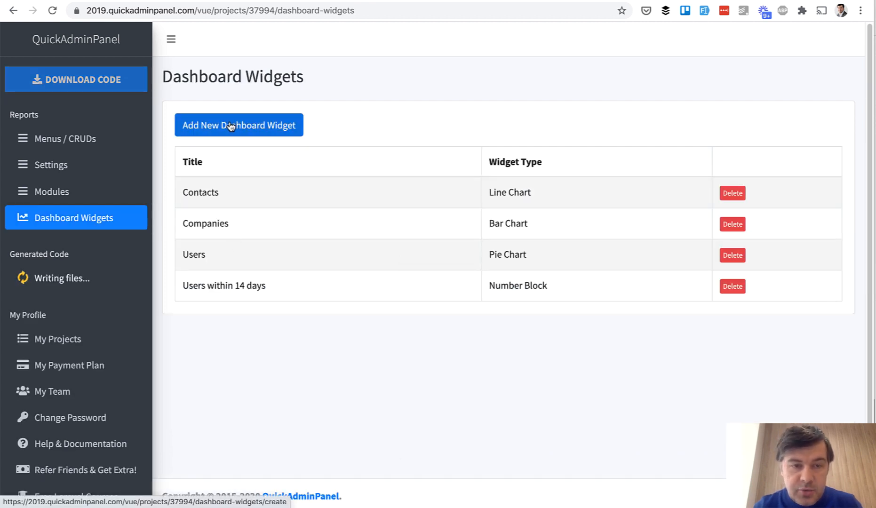
Save a 1/2-width 'Latest Contacts' Latest Entries widget on Contacts including created_at.
{"action": "left_click", "coordinate": [238, 125]}
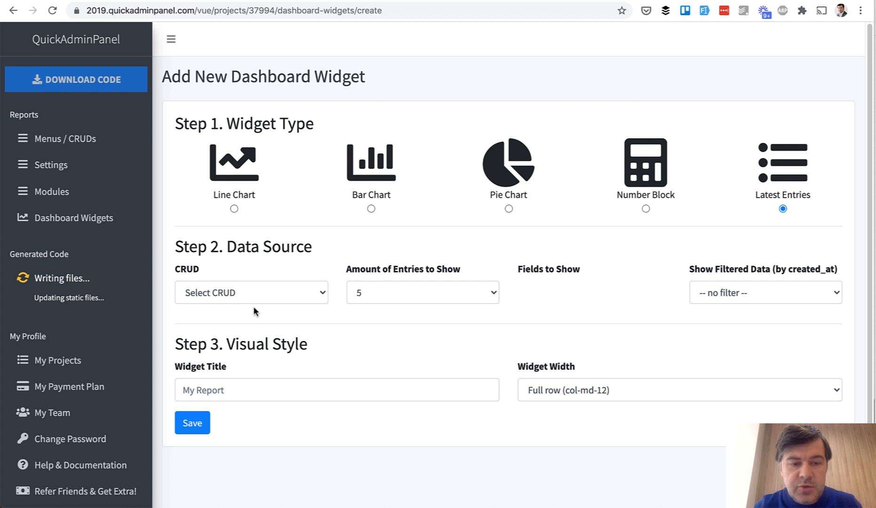
{"action": "left_click", "coordinate": [251, 293]}
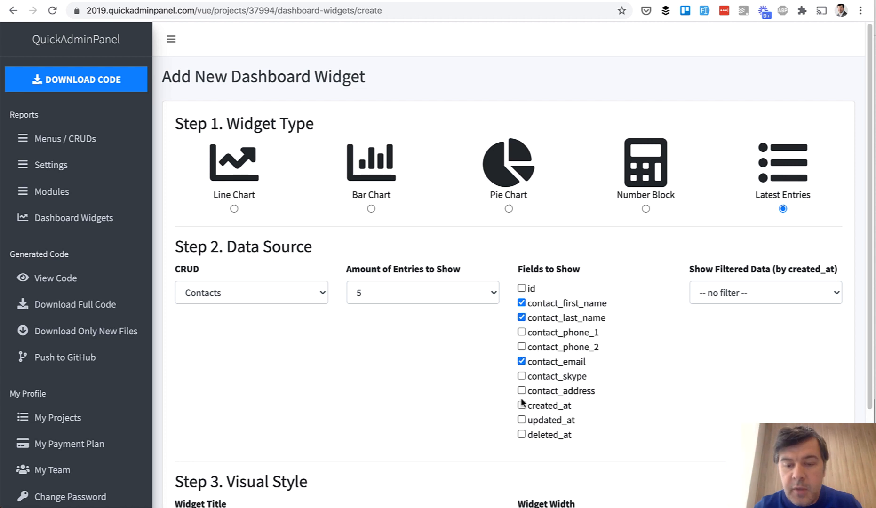
{"action": "left_click", "coordinate": [521, 405]}
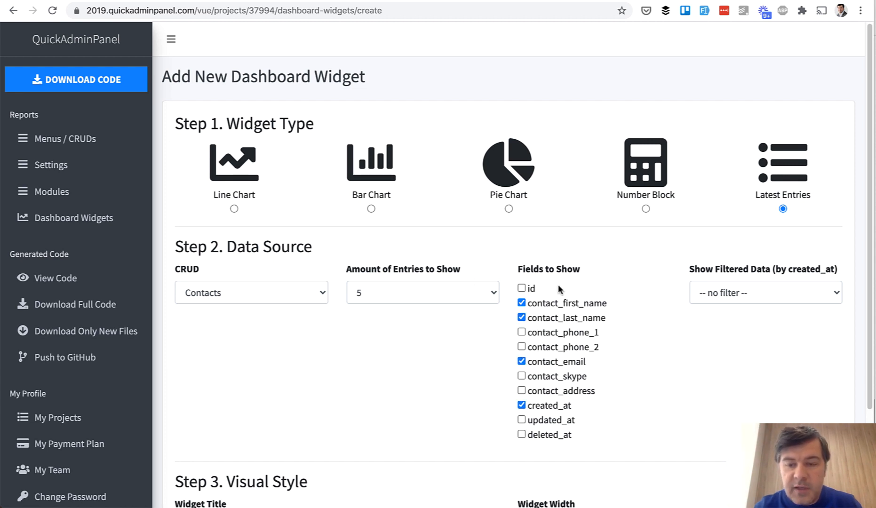
{"action": "scroll", "scroll_direction": "down", "scroll_amount": 3}
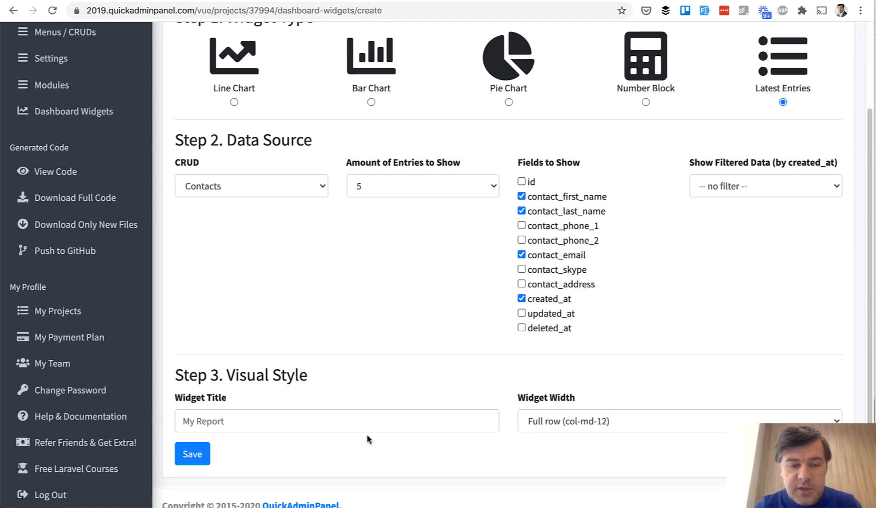
{"action": "type", "text": "Latest Contacts"}
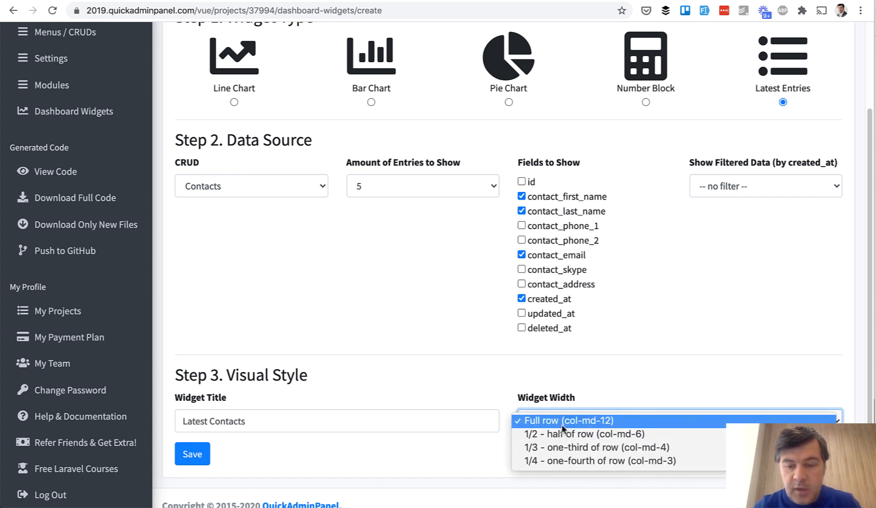
{"action": "left_click", "coordinate": [564, 434]}
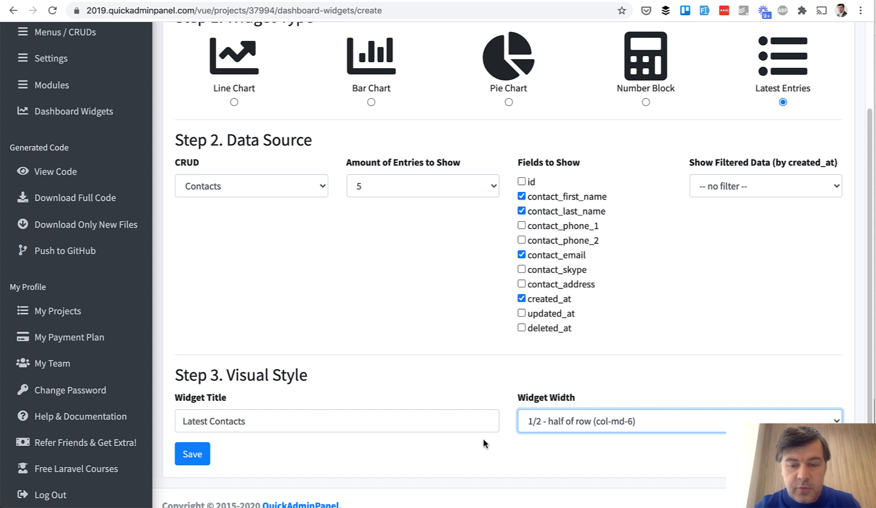
{"action": "left_click", "coordinate": [192, 453]}
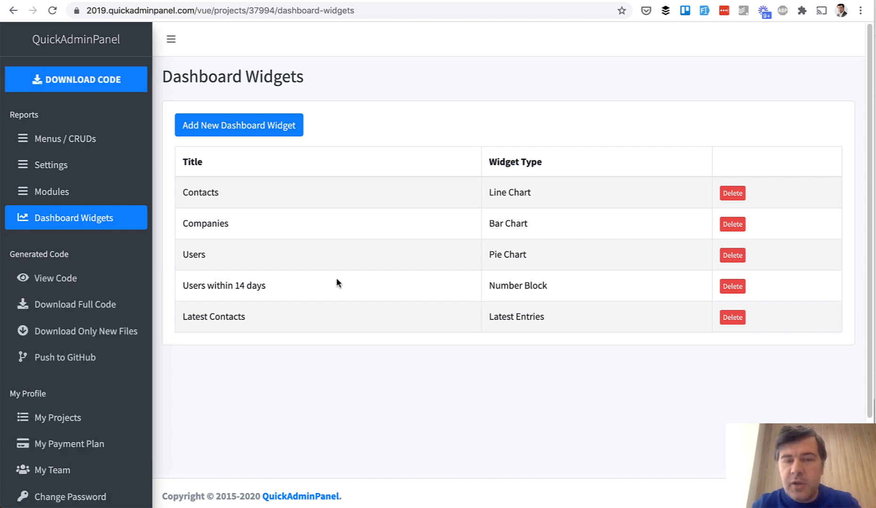
{"action": "mouse_move", "coordinate": [235, 361]}
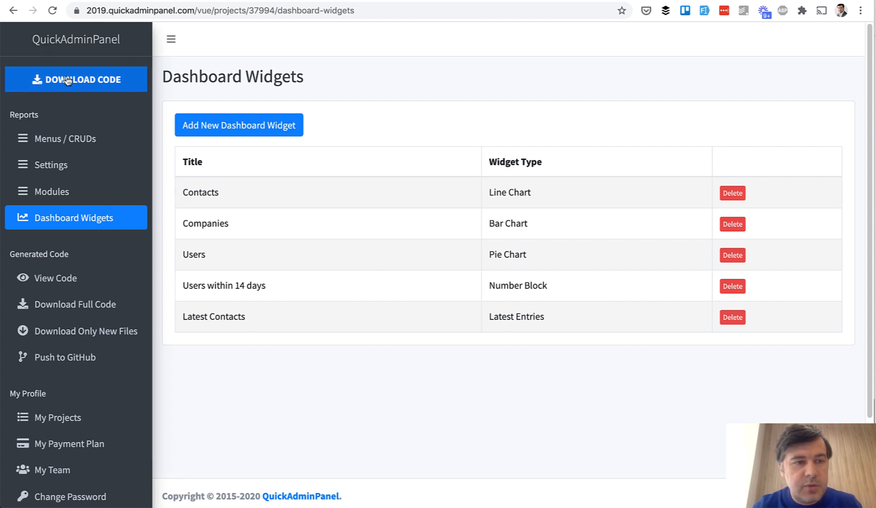
Download the generated project code containing all five dashboard widgets.
{"action": "left_click", "coordinate": [76, 79]}
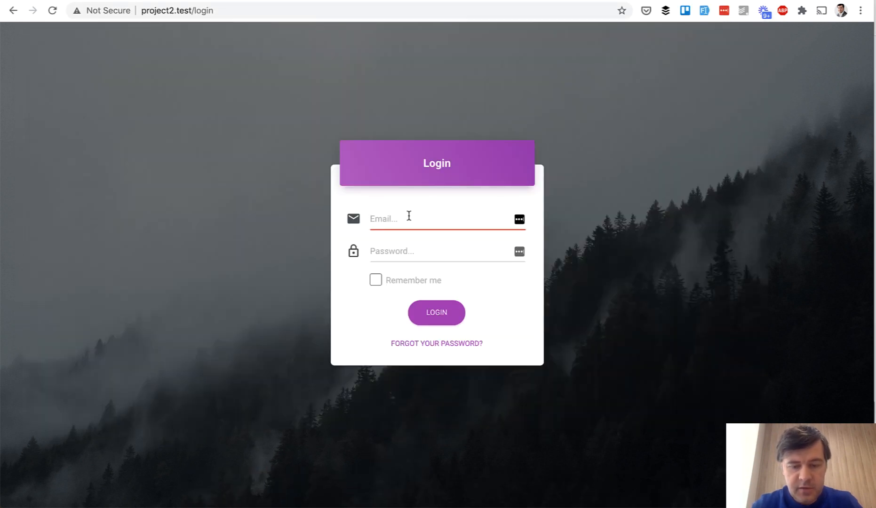
{"action": "type", "text": "admin@admin.com"}
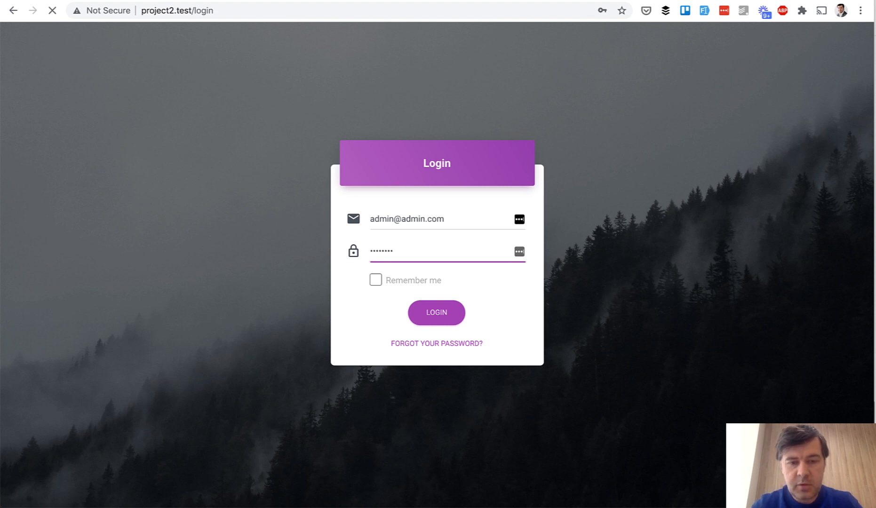
{"action": "left_click", "coordinate": [436, 311]}
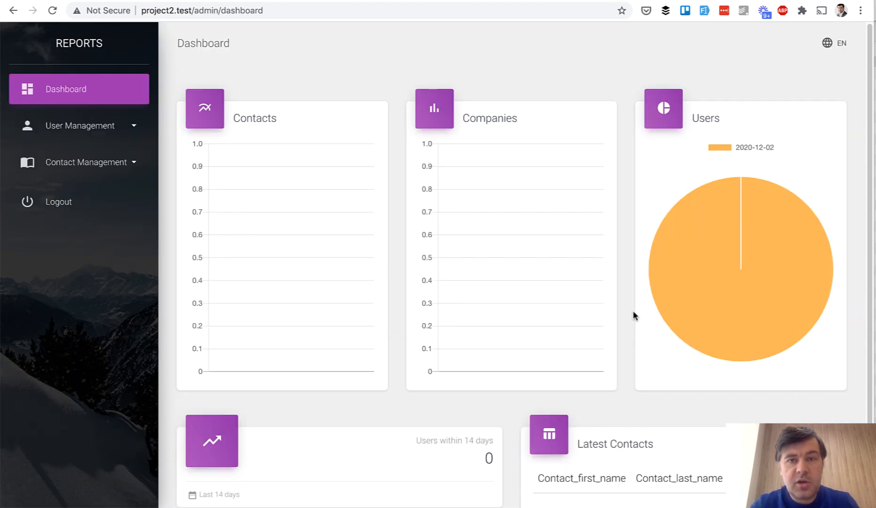
{"action": "mouse_move", "coordinate": [487, 455]}
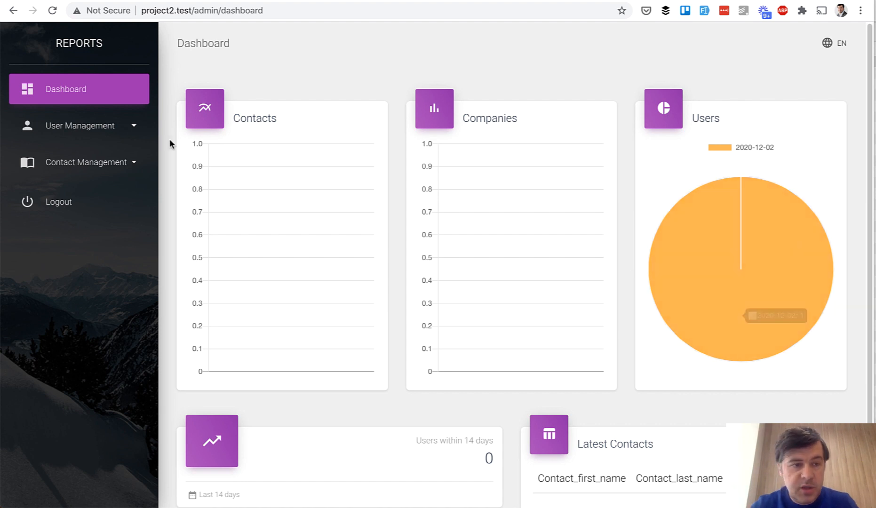
Add two sample companies in the Companies list.
{"action": "left_click", "coordinate": [65, 200]}
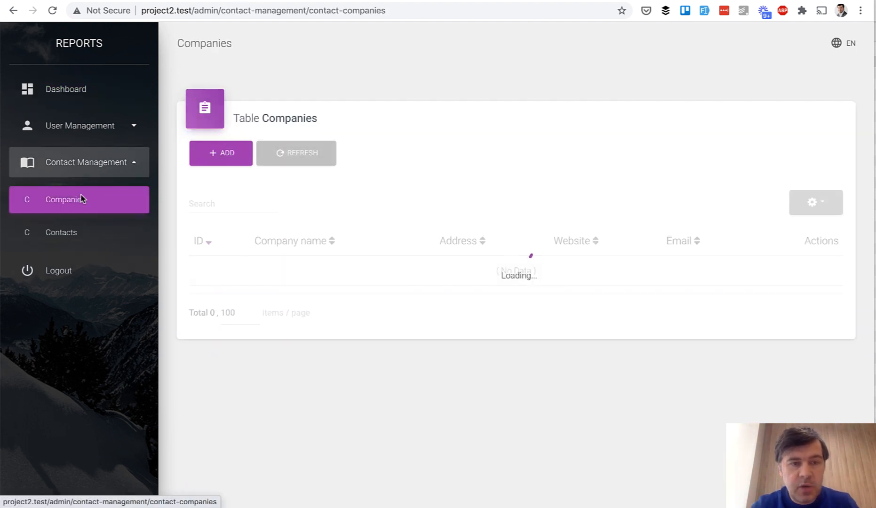
{"action": "left_click", "coordinate": [220, 152]}
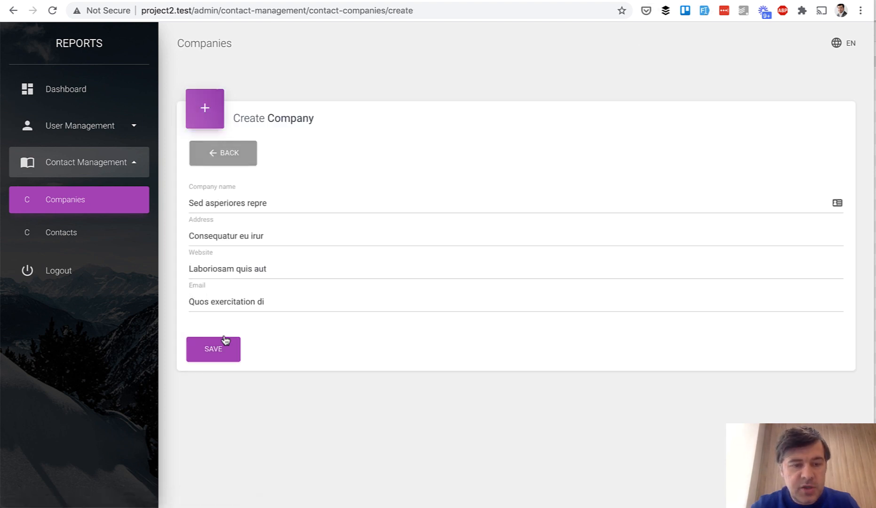
{"action": "left_click", "coordinate": [212, 348]}
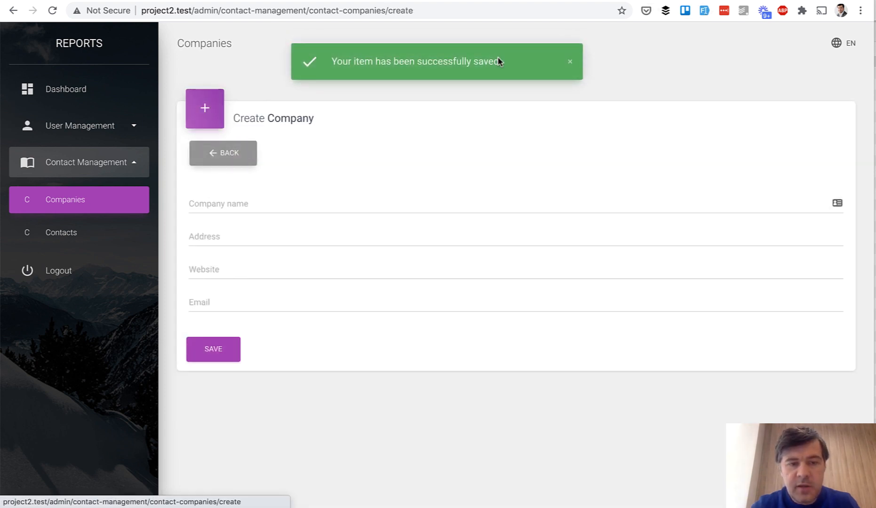
{"action": "left_click", "coordinate": [213, 349]}
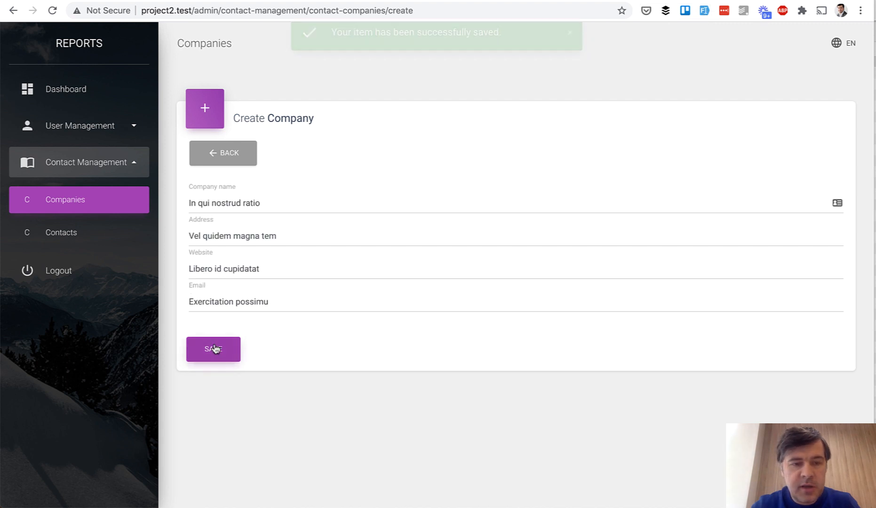
{"action": "left_click", "coordinate": [213, 349]}
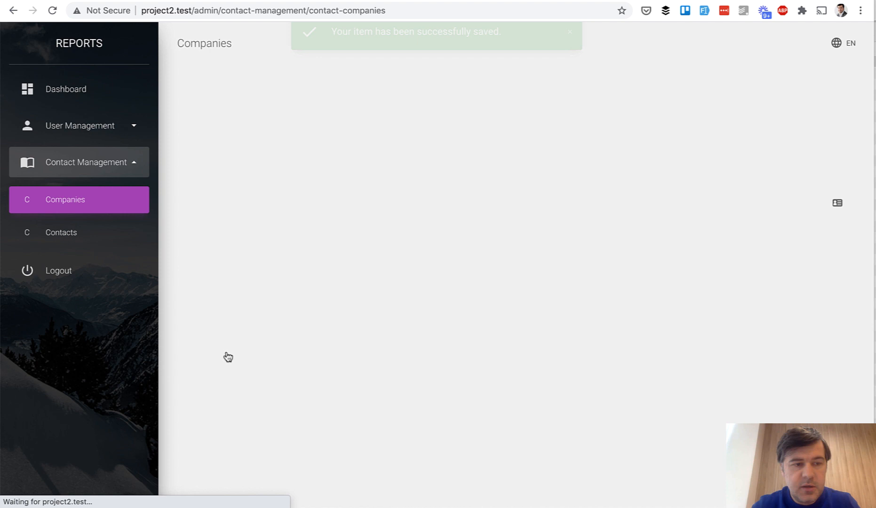
Add two sample contacts, then return to the dashboard to see updated charts.
{"action": "left_click", "coordinate": [61, 232]}
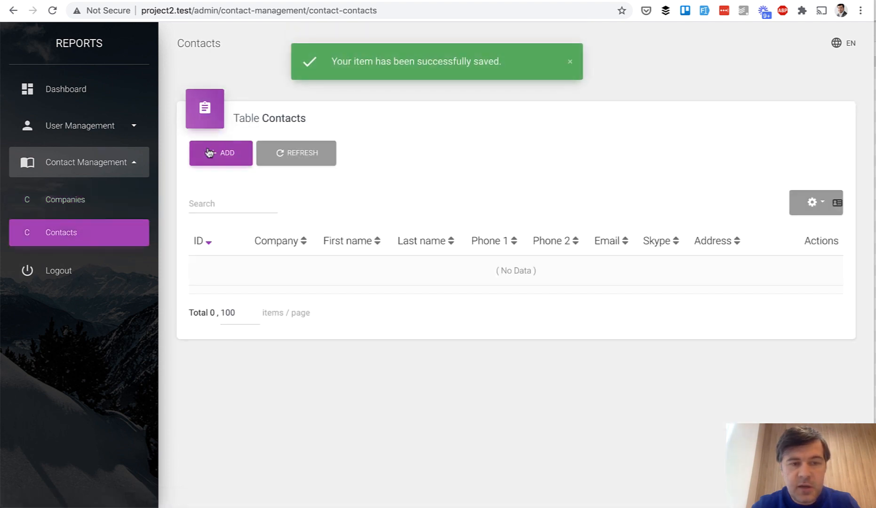
{"action": "left_click", "coordinate": [220, 152]}
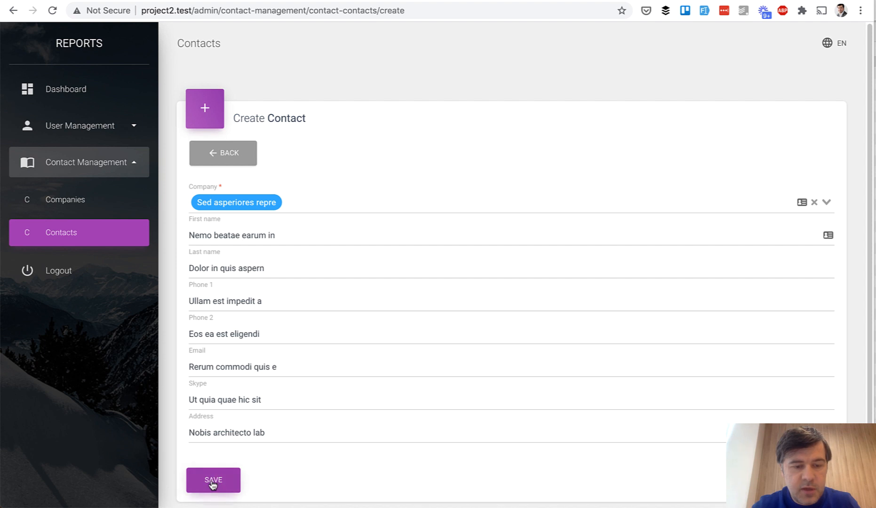
{"action": "left_click", "coordinate": [213, 479]}
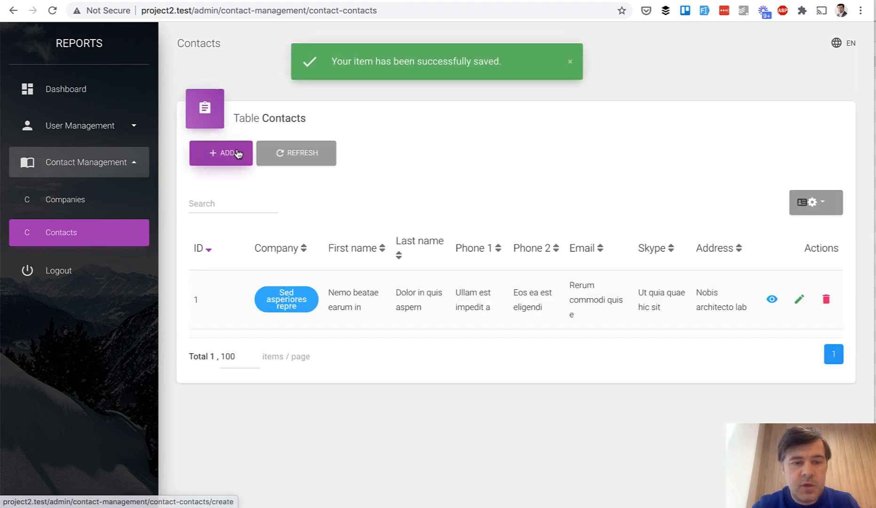
{"action": "left_click", "coordinate": [220, 154]}
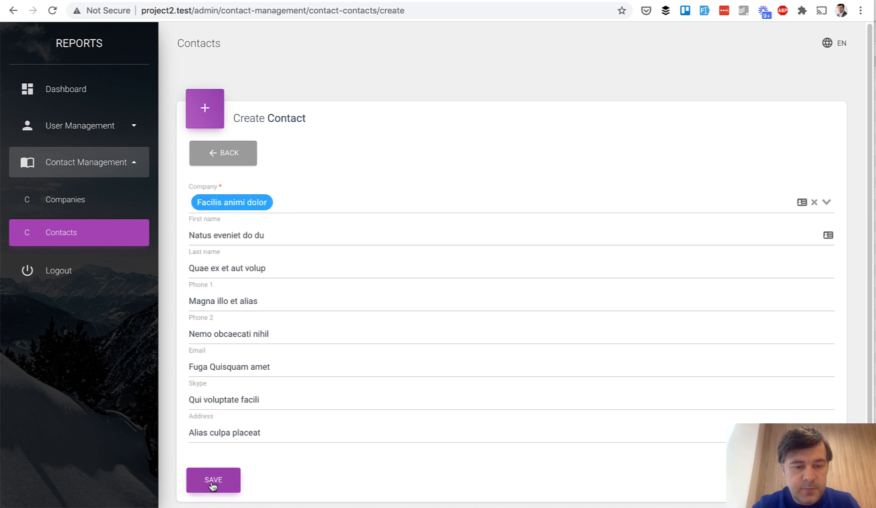
{"action": "left_click", "coordinate": [212, 479]}
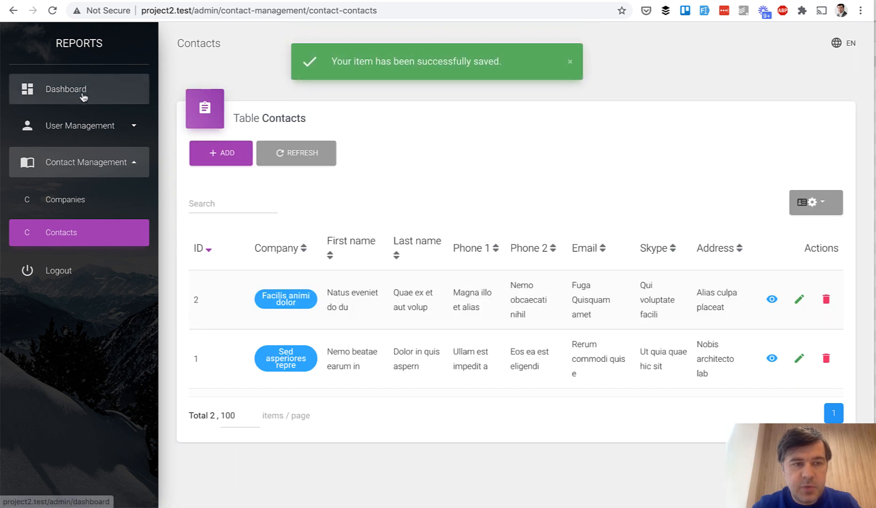
{"action": "left_click", "coordinate": [79, 89]}
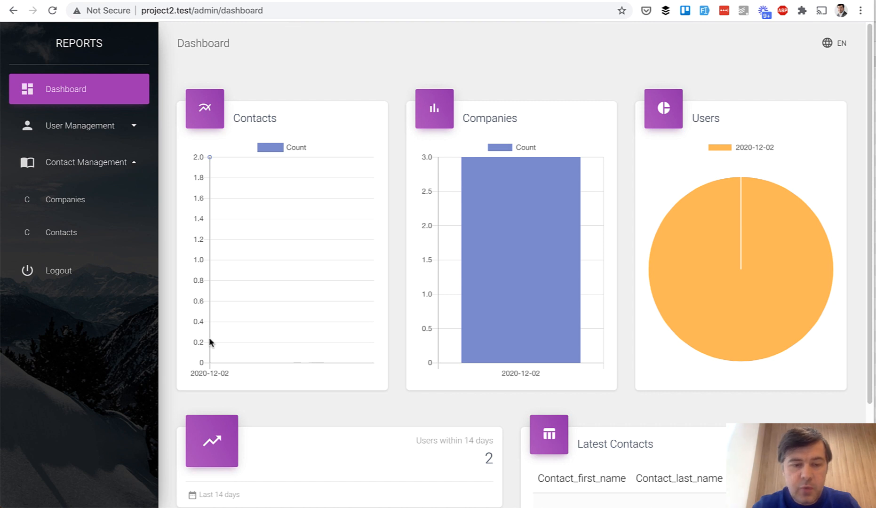
{"action": "mouse_move", "coordinate": [524, 377]}
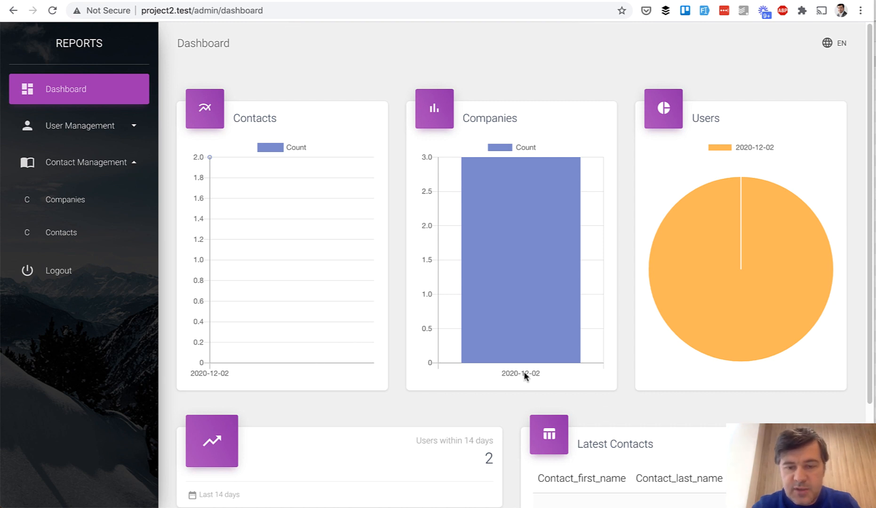
{"action": "mouse_move", "coordinate": [540, 378]}
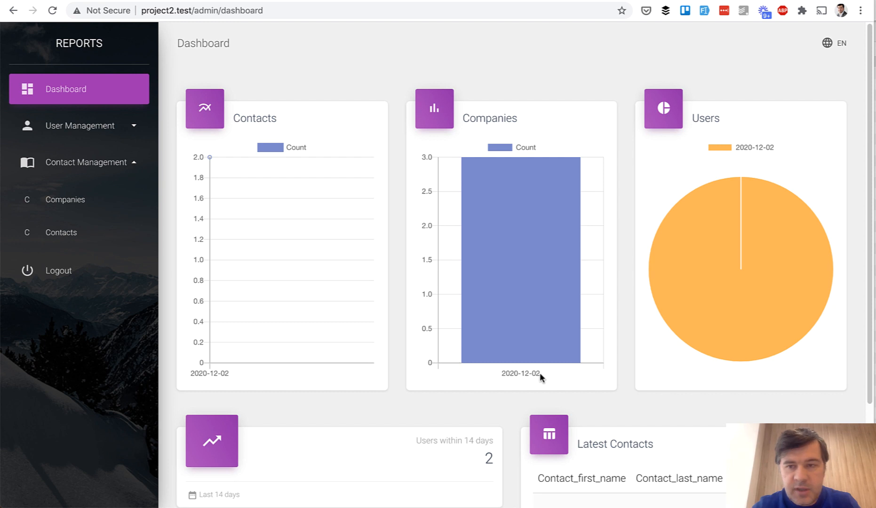
{"action": "mouse_move", "coordinate": [201, 171]}
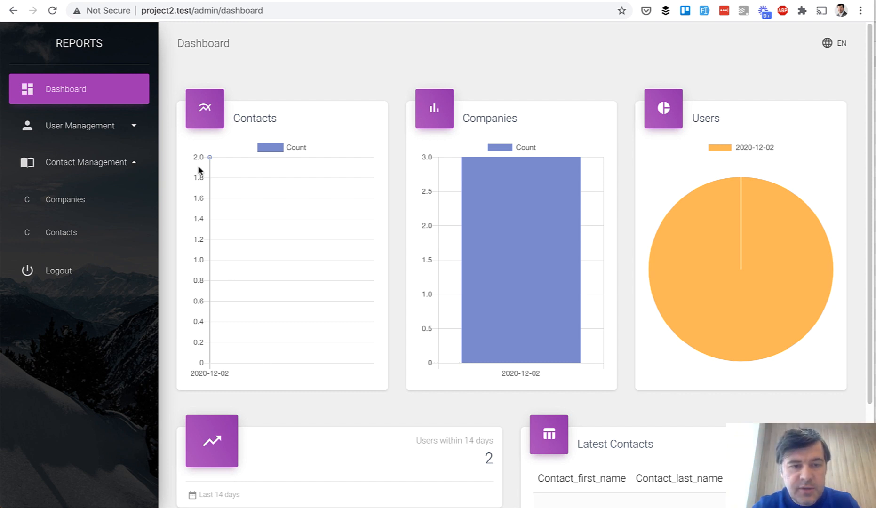
{"action": "mouse_move", "coordinate": [735, 344]}
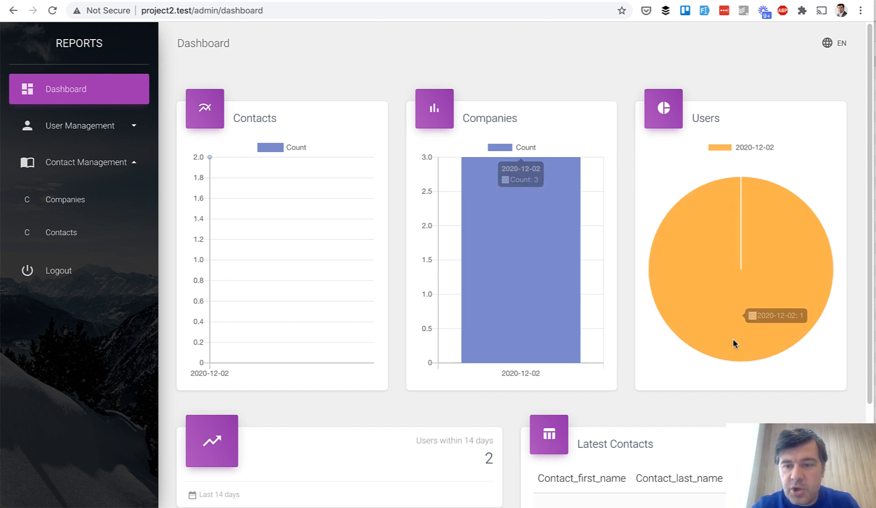
{"action": "scroll", "scroll_direction": "down", "scroll_amount": 3}
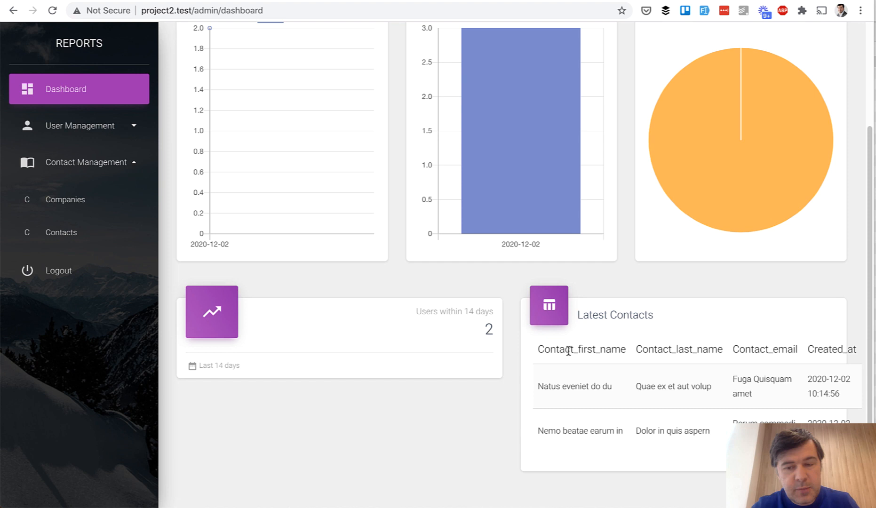
{"action": "mouse_move", "coordinate": [652, 353]}
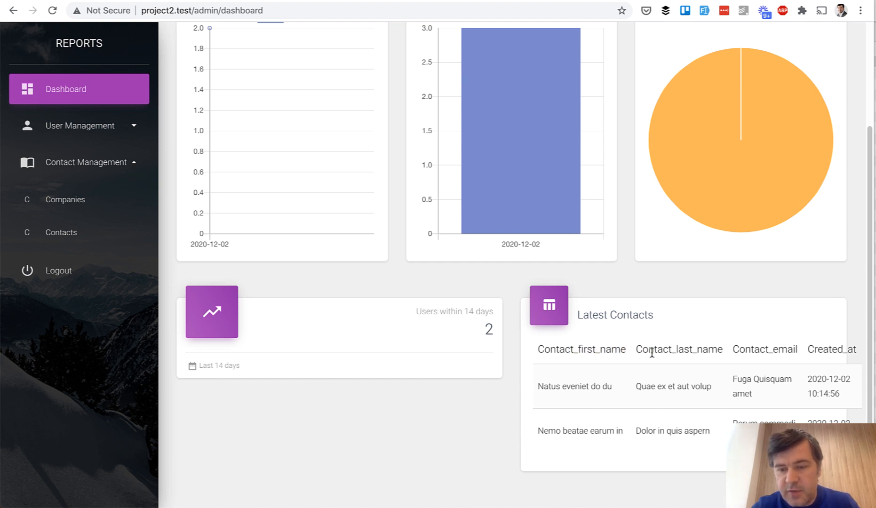
{"action": "mouse_move", "coordinate": [706, 361]}
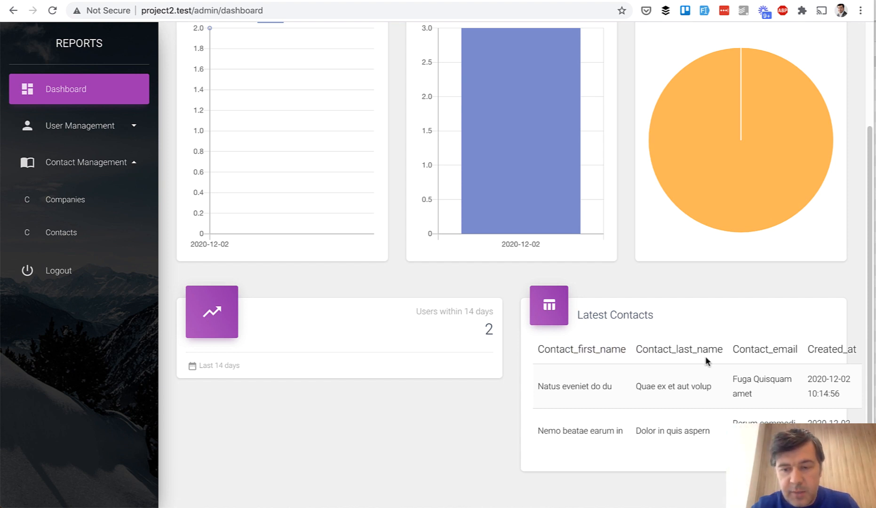
{"action": "mouse_move", "coordinate": [440, 406]}
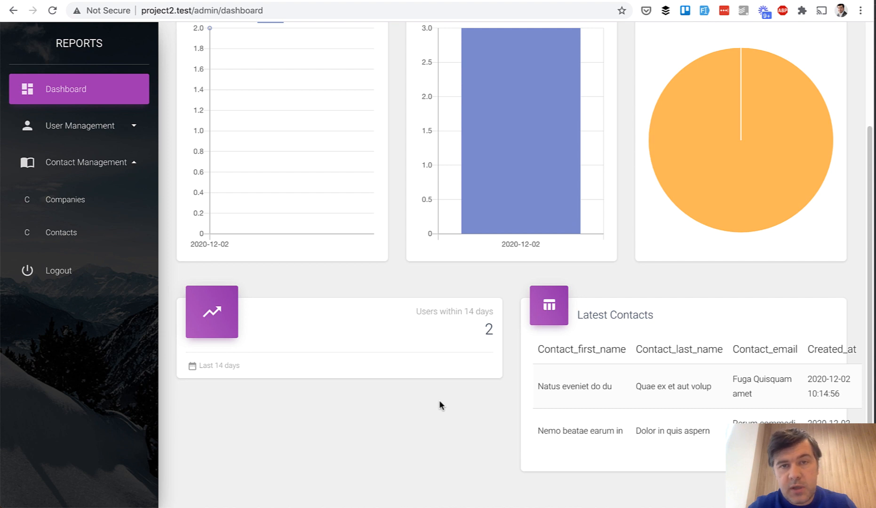
{"action": "mouse_move", "coordinate": [450, 377]}
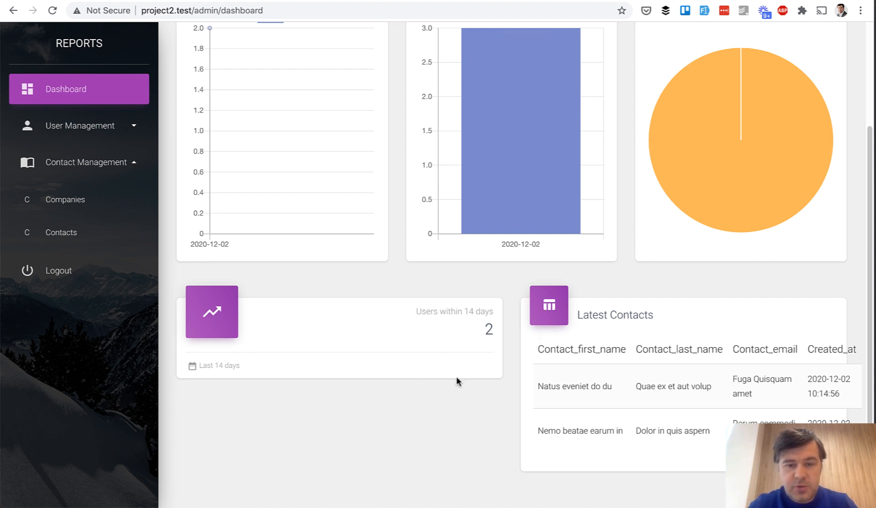
{"action": "mouse_move", "coordinate": [504, 355]}
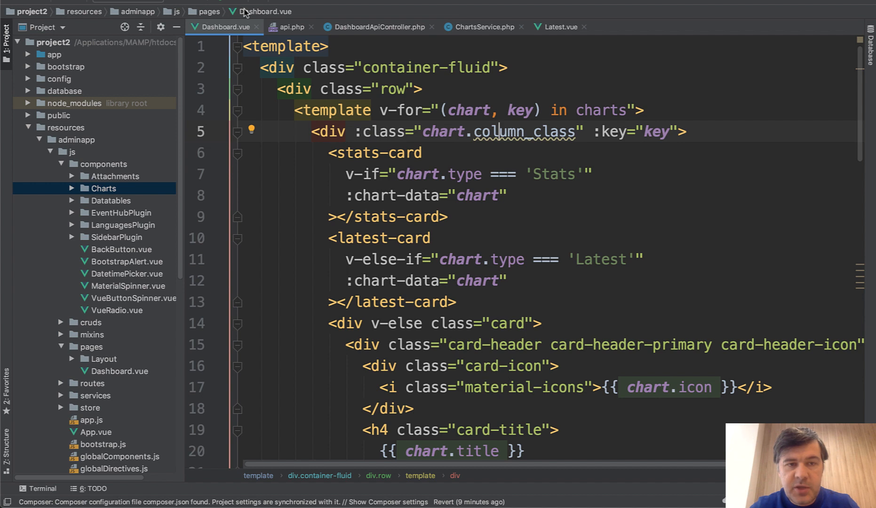
{"action": "mouse_move", "coordinate": [382, 127]}
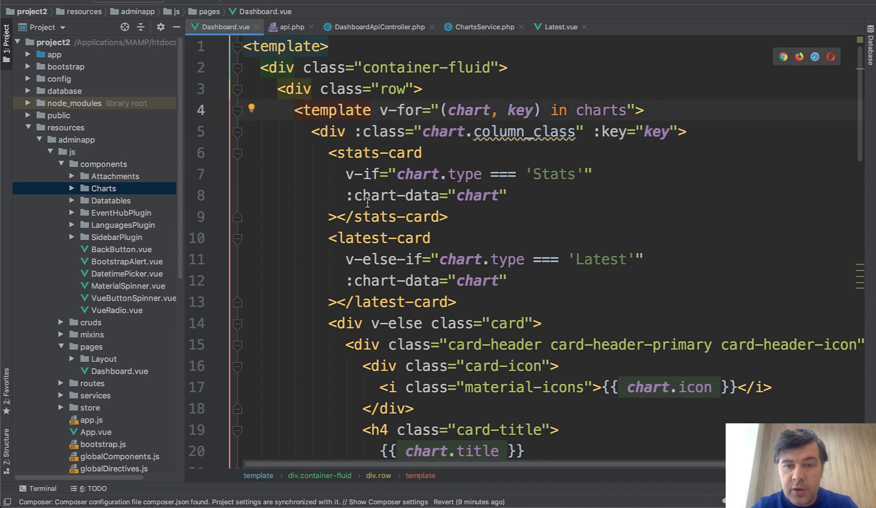
Review Dashboard.vue and highlight the line that stores the fetched chart data.
{"action": "double_click", "coordinate": [600, 110]}
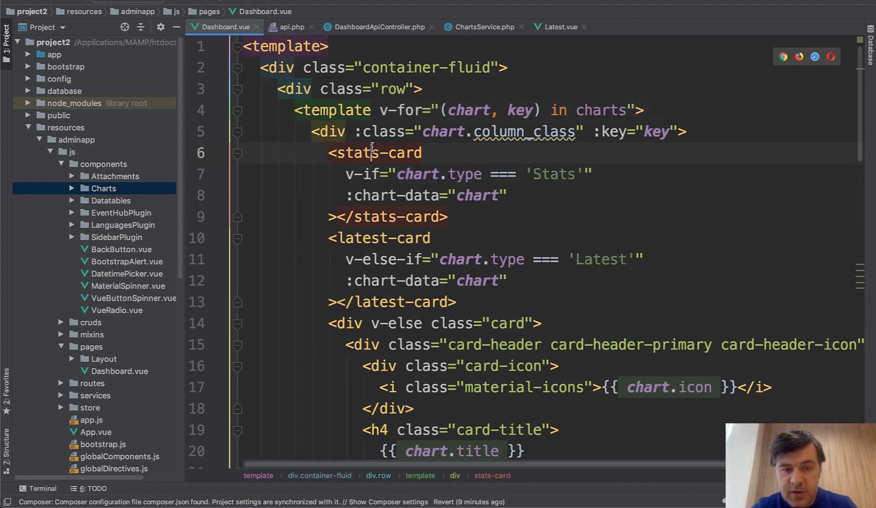
{"action": "scroll", "scroll_direction": "down", "scroll_amount": 3}
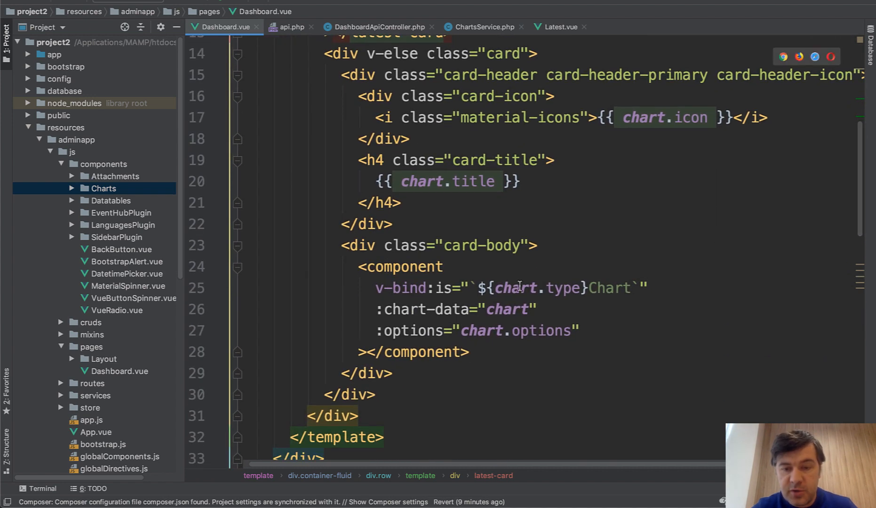
{"action": "scroll", "scroll_direction": "down", "scroll_amount": 3}
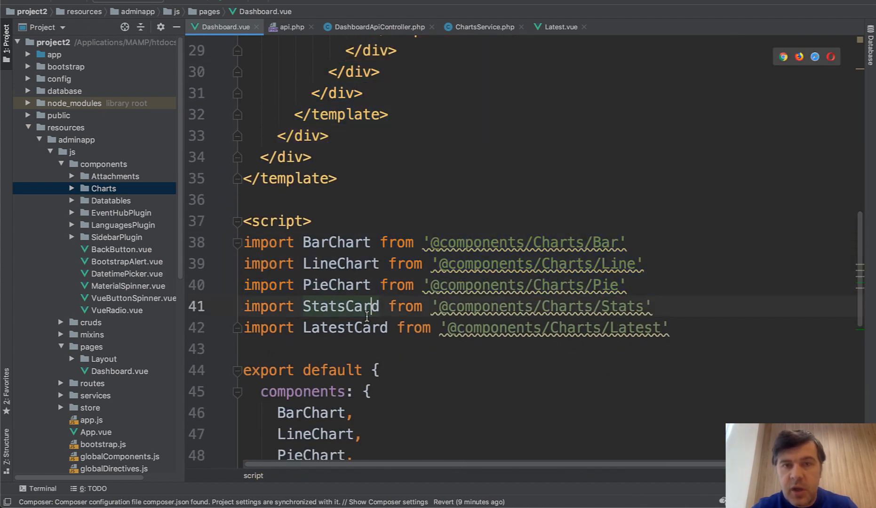
{"action": "mouse_move", "coordinate": [332, 242]}
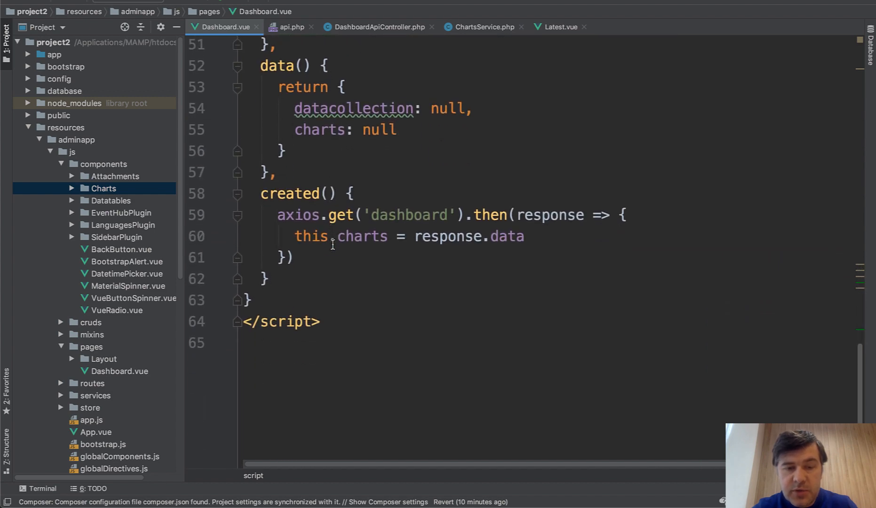
{"action": "left_click_drag", "start_coordinate": [312, 236], "coordinate": [475, 236]}
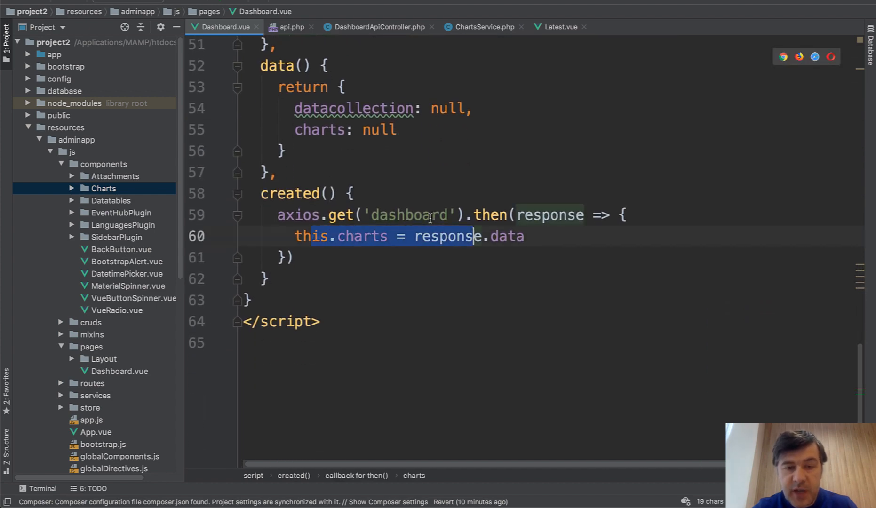
Follow the axios 'dashboard' endpoint through api.php to DashboardApiController.php.
{"action": "double_click", "coordinate": [409, 215]}
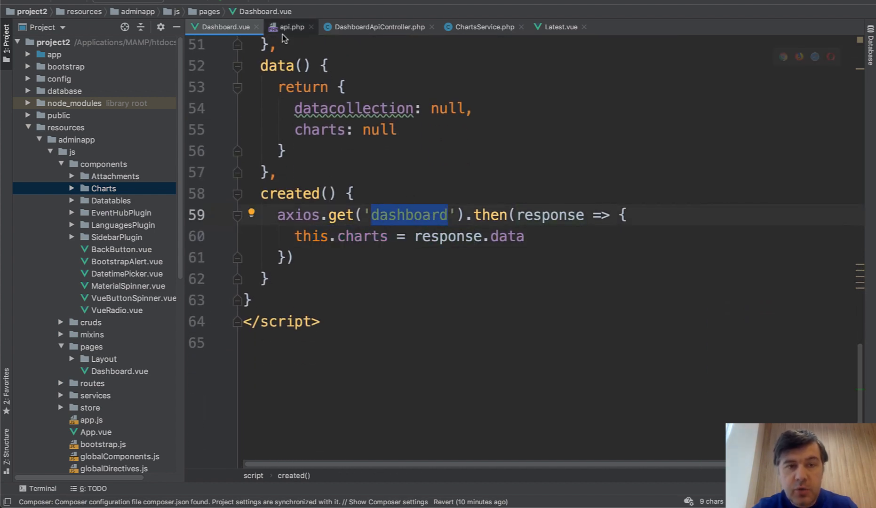
{"action": "left_click", "coordinate": [291, 27]}
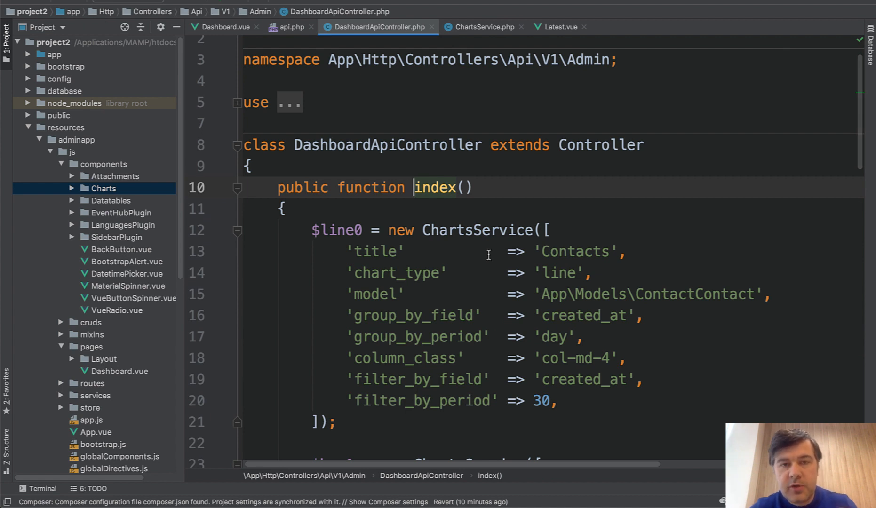
{"action": "mouse_move", "coordinate": [476, 229]}
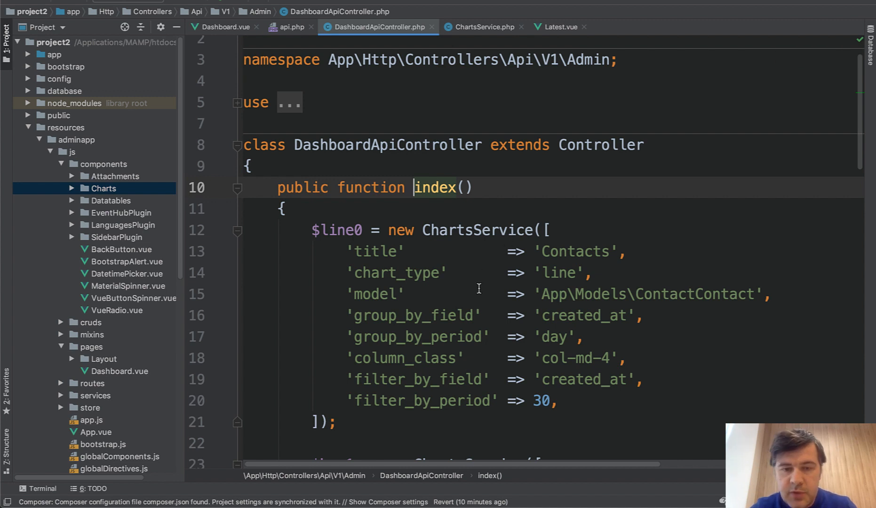
Set $stats3 column_class to 'col-md-3' and $latest4 to 'col-md-9' in DashboardApiController.
{"action": "scroll", "scroll_direction": "down", "scroll_amount": 3}
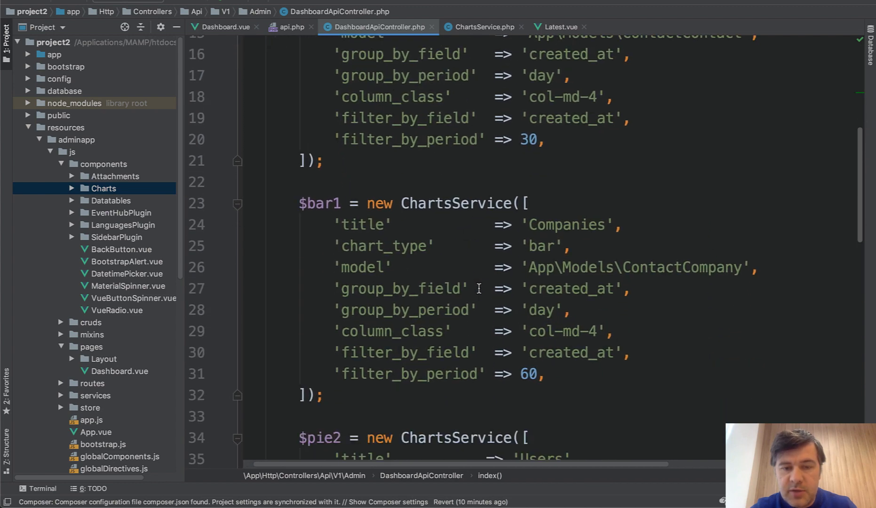
{"action": "scroll", "scroll_direction": "down", "scroll_amount": 3}
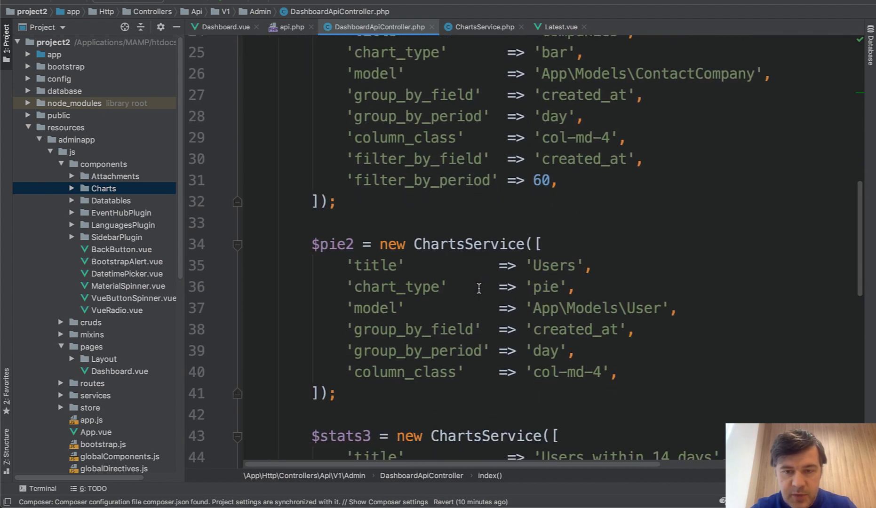
{"action": "scroll", "scroll_direction": "down", "scroll_amount": 3}
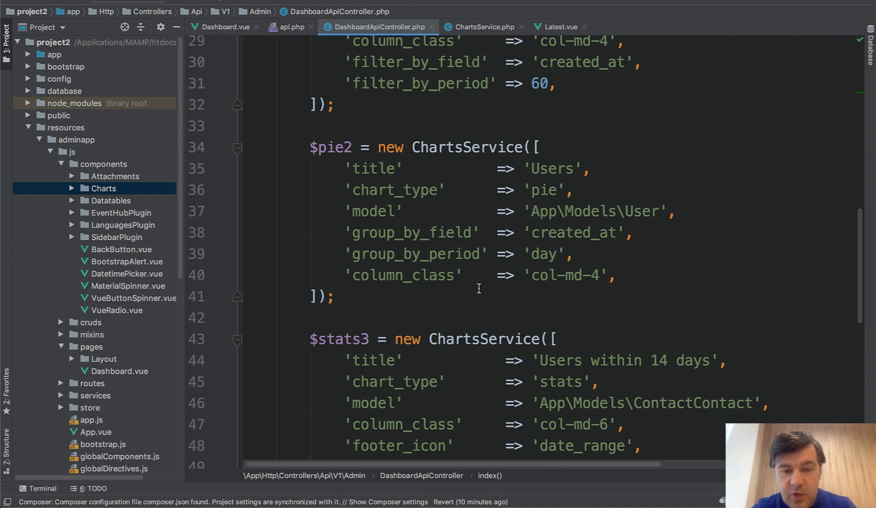
{"action": "scroll", "scroll_direction": "down", "scroll_amount": 3}
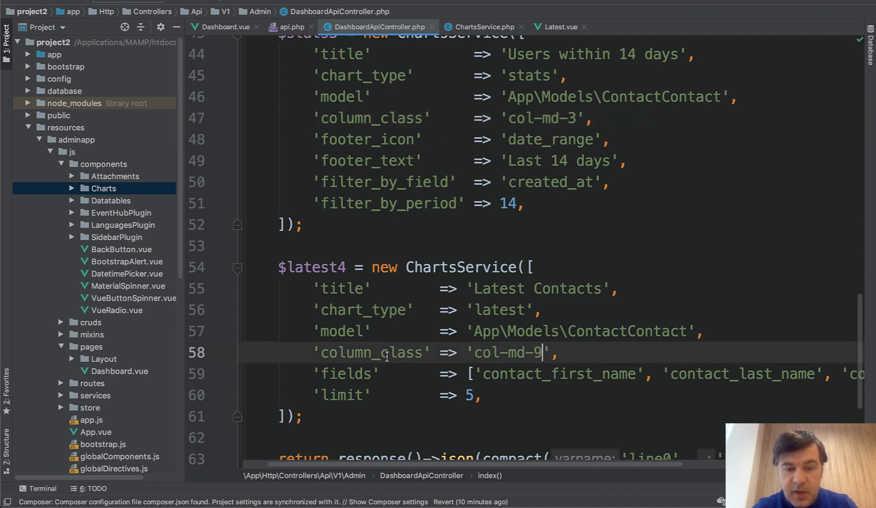
{"action": "left_click", "coordinate": [222, 27]}
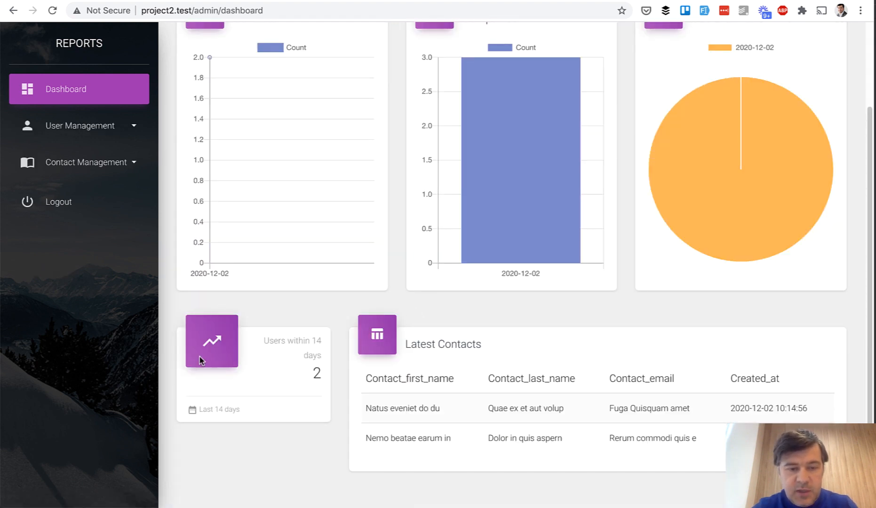
{"action": "mouse_move", "coordinate": [758, 348]}
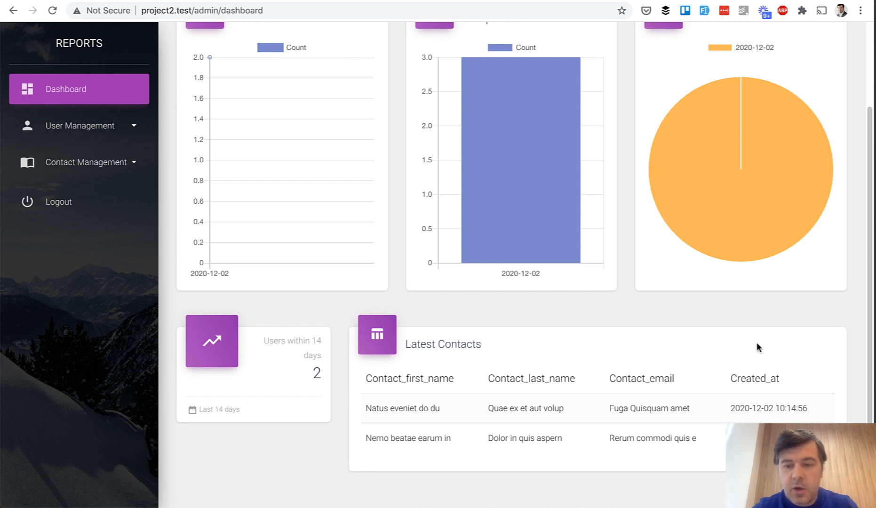
{"action": "mouse_move", "coordinate": [689, 369]}
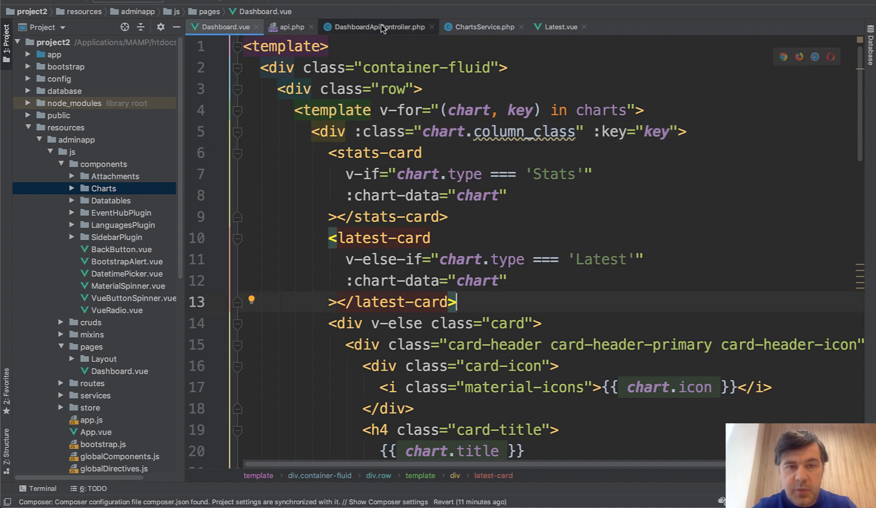
Return to DashboardApiController.php at the $latest4 block with its col-md-9 width.
{"action": "left_click", "coordinate": [375, 26]}
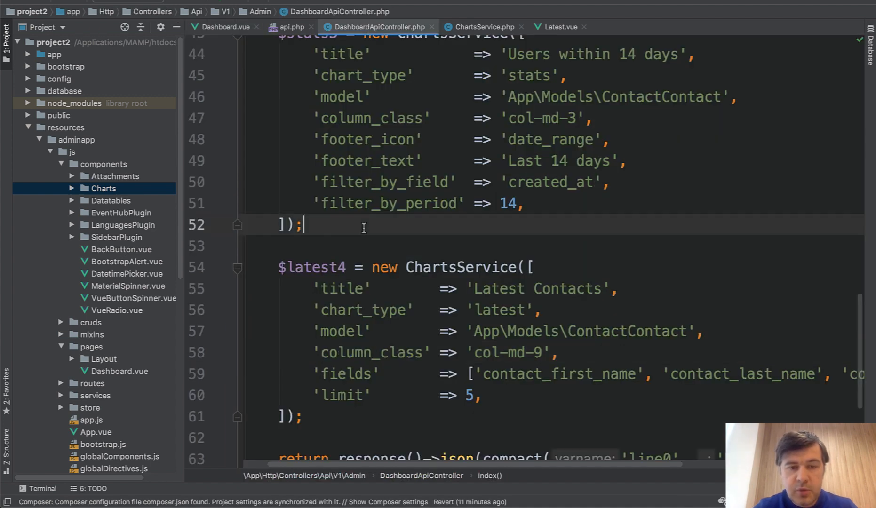
{"action": "left_click", "coordinate": [515, 27]}
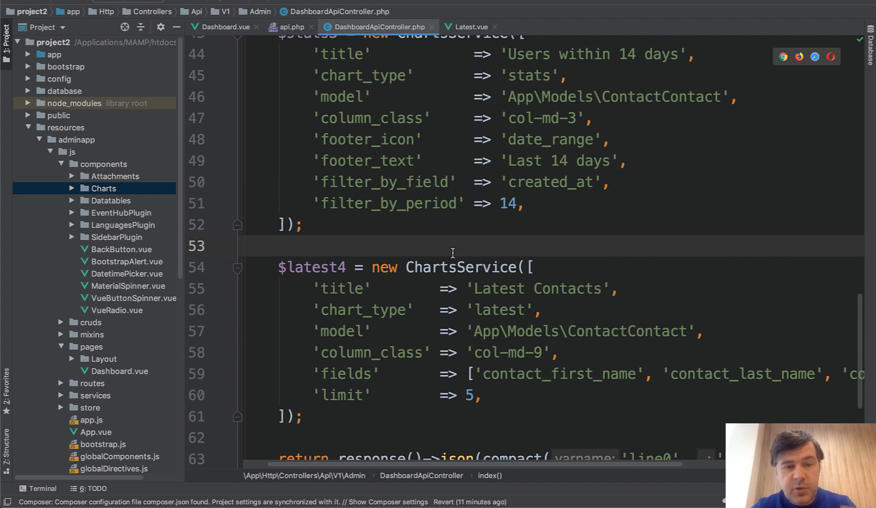